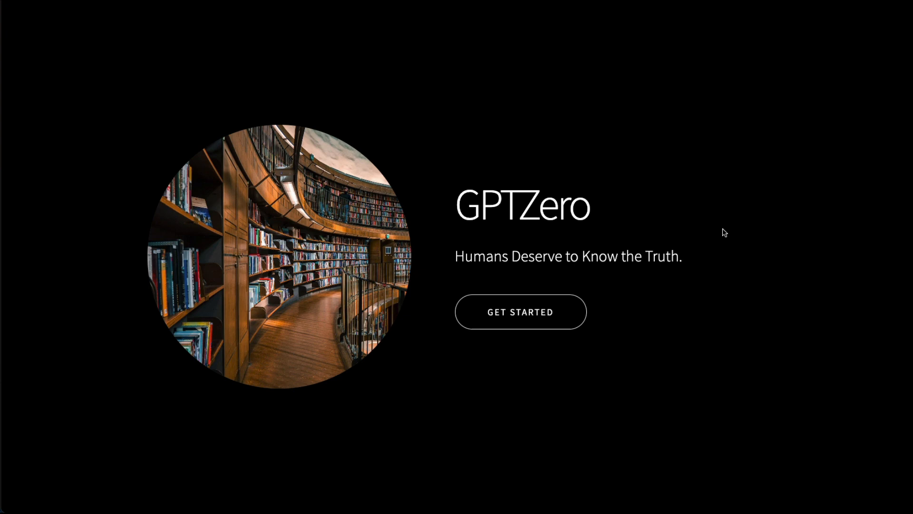
{"action": "mouse_move", "coordinate": [701, 295]}
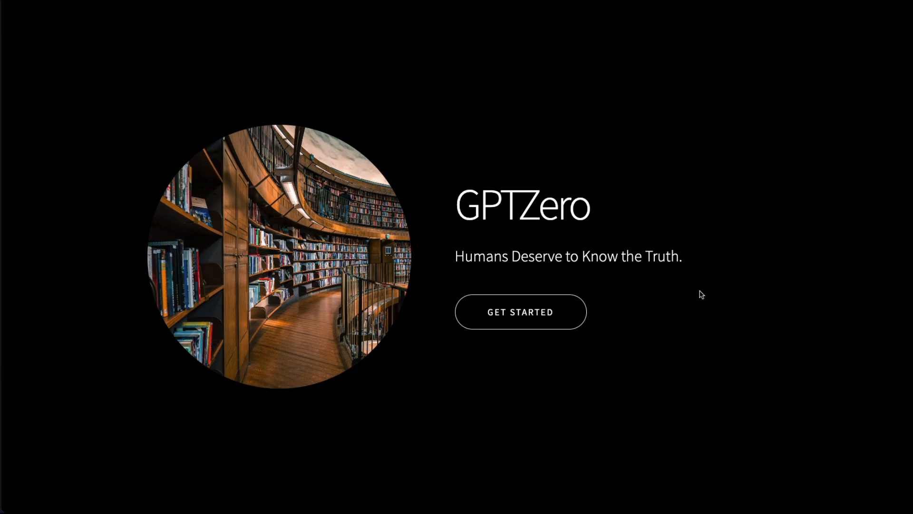
Scroll to the Try GPTZero Classic section and highlight the sentence about keeping Classic free
{"action": "scroll", "scroll_direction": "down", "scroll_amount": 3}
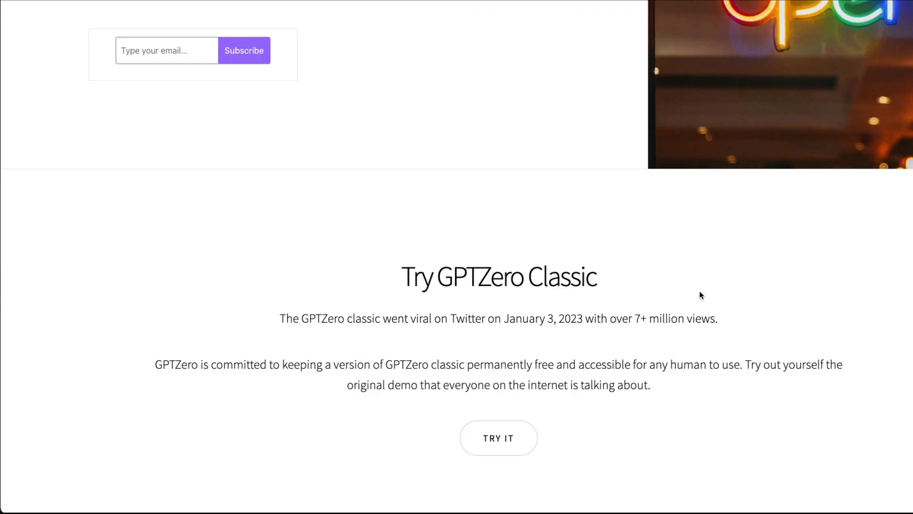
{"action": "scroll", "scroll_direction": "down", "scroll_amount": 3}
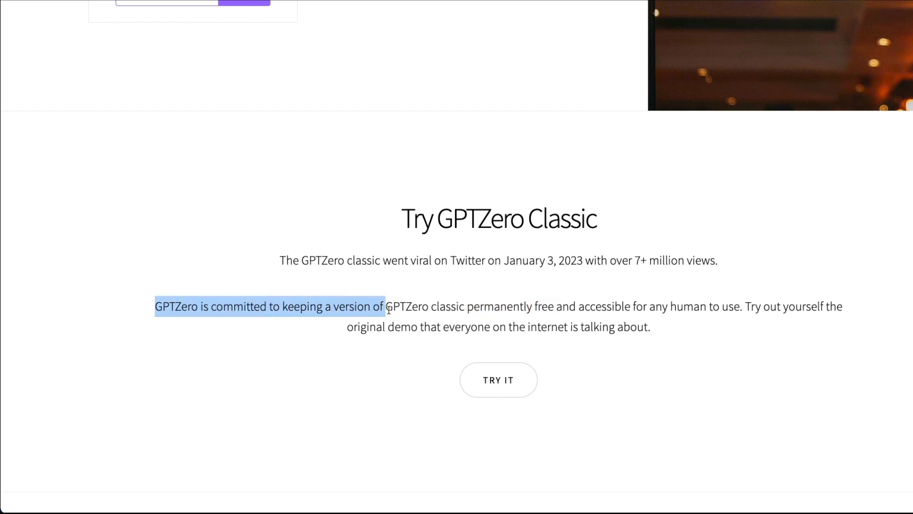
{"action": "left_click_drag", "start_coordinate": [384, 306], "coordinate": [493, 306]}
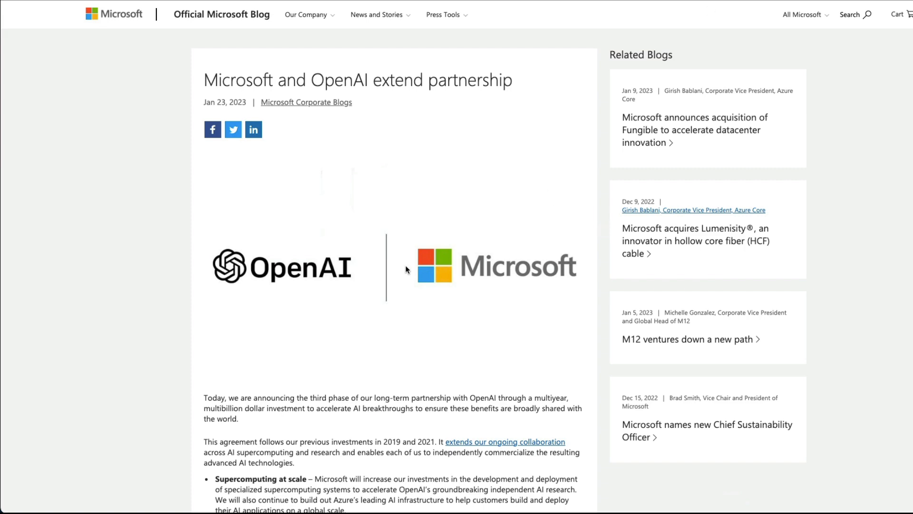
Copy the opening paragraphs of the Microsoft and OpenAI extended partnership announcement
{"action": "scroll", "scroll_direction": "down", "scroll_amount": 3}
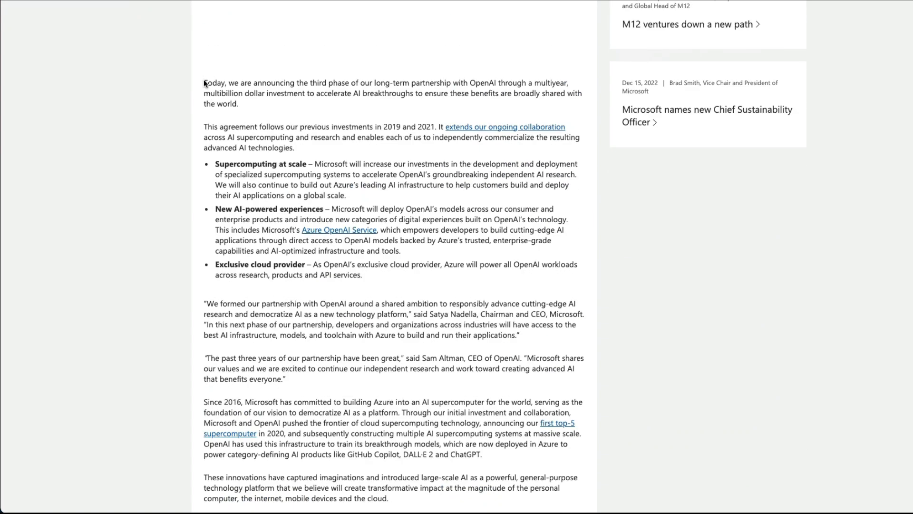
{"action": "right_click", "coordinate": [445, 225]}
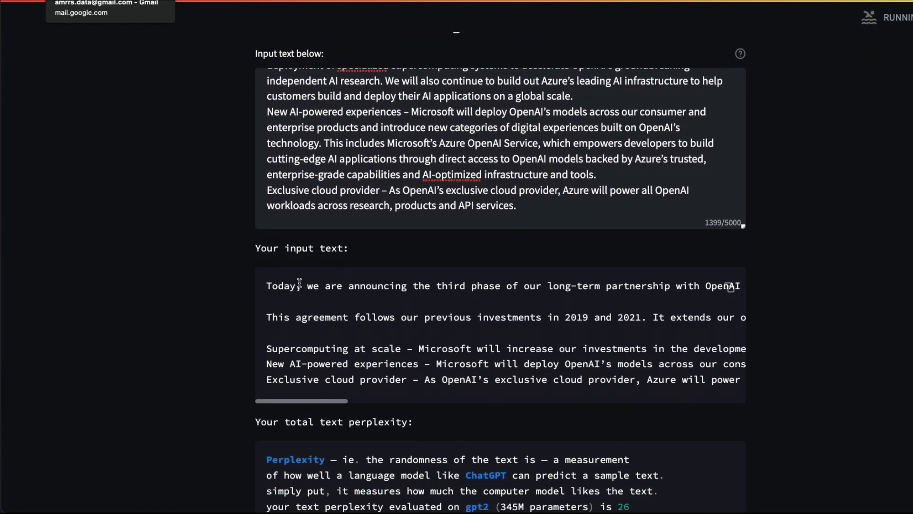
Run the analysis on the pasted Microsoft excerpt and highlight GPTZero's definition of perplexity
{"action": "scroll", "scroll_direction": "down", "scroll_amount": 3}
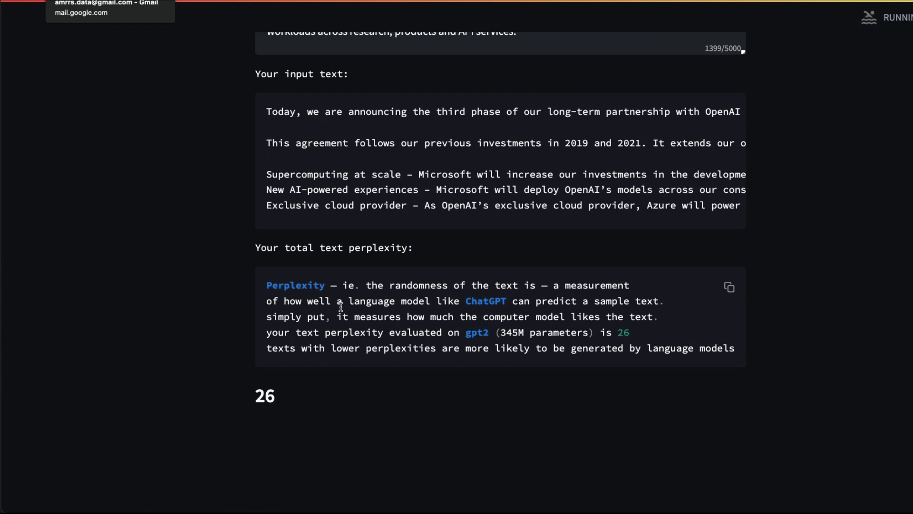
{"action": "double_click", "coordinate": [295, 285]}
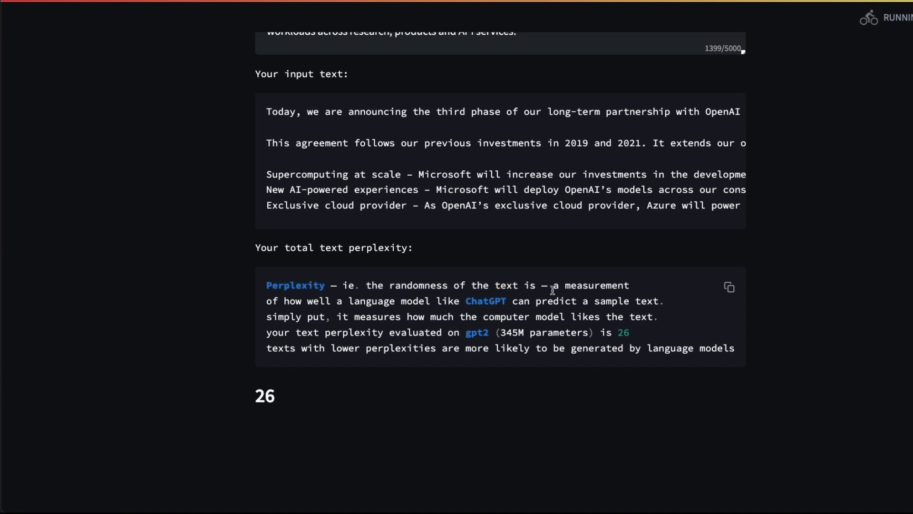
{"action": "left_click_drag", "start_coordinate": [552, 285], "coordinate": [577, 301]}
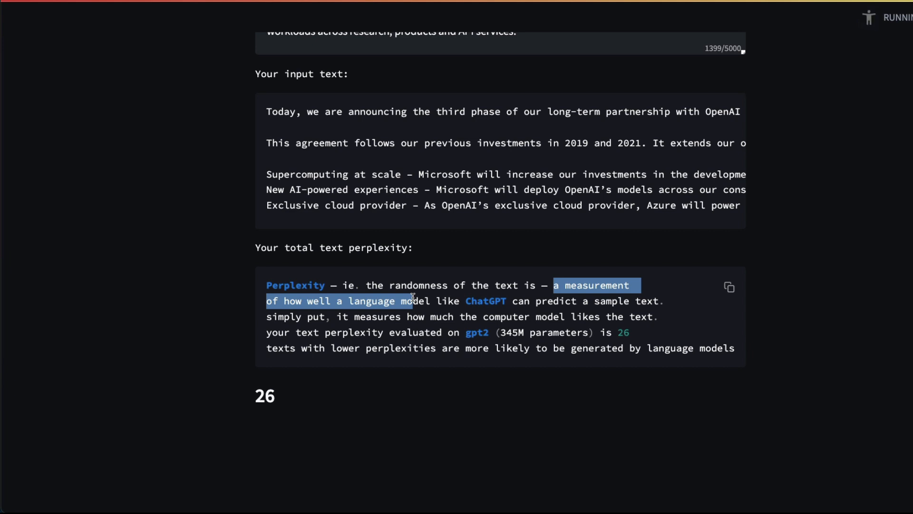
{"action": "scroll", "scroll_direction": "down", "scroll_amount": 3}
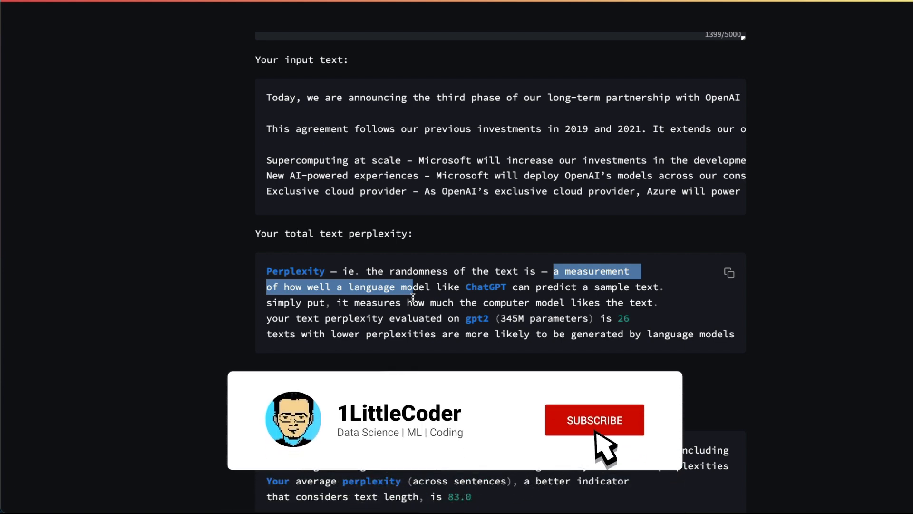
{"action": "left_click", "coordinate": [595, 419]}
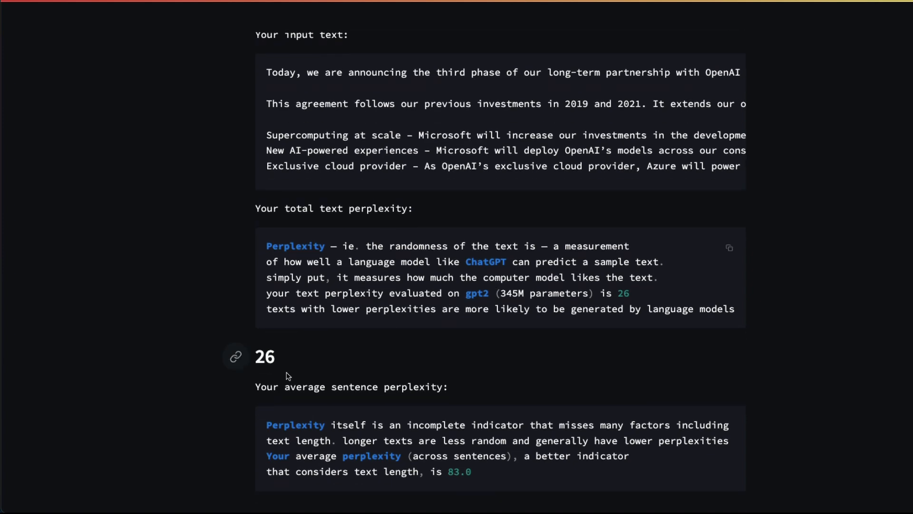
Highlight the total text perplexity score of 26 and move on toward the average of 83.0
{"action": "double_click", "coordinate": [265, 356]}
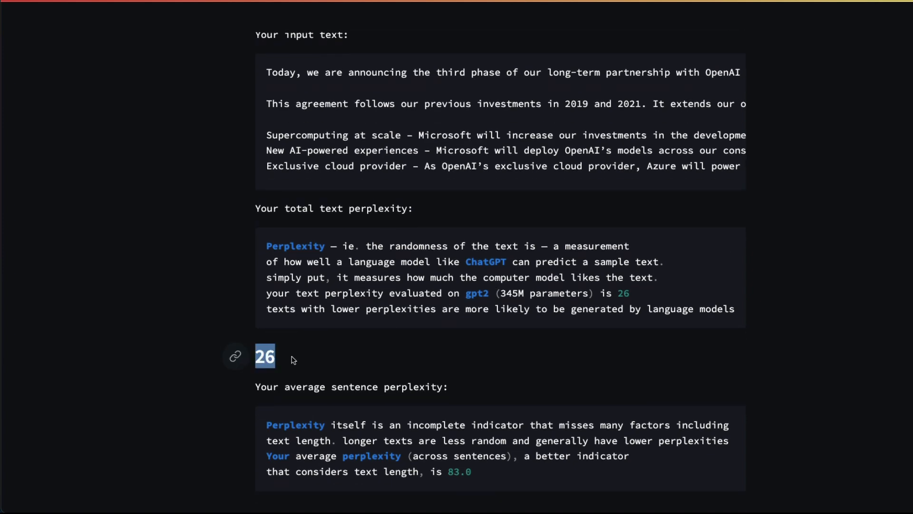
{"action": "scroll", "scroll_direction": "down", "scroll_amount": 3}
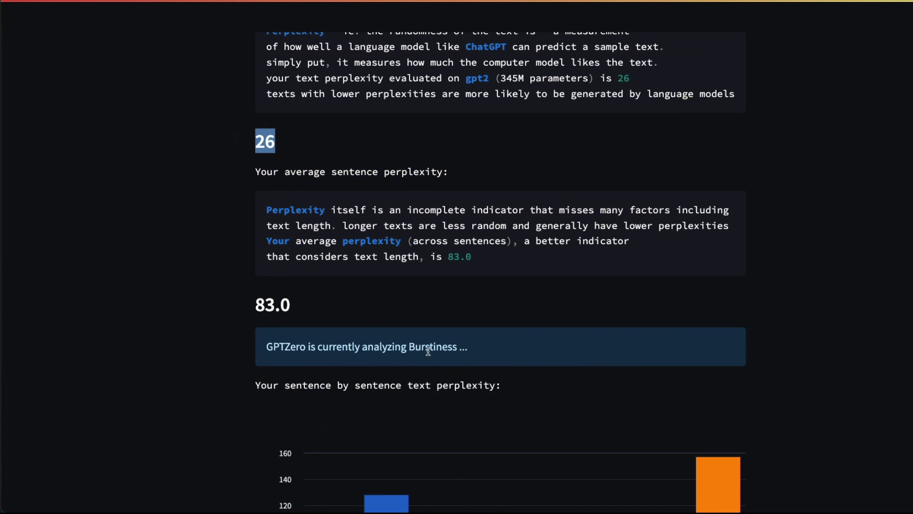
Scroll past the perplexity bar chart to the highest-perplexity Azure sentence at 157
{"action": "scroll", "scroll_direction": "down", "scroll_amount": 3}
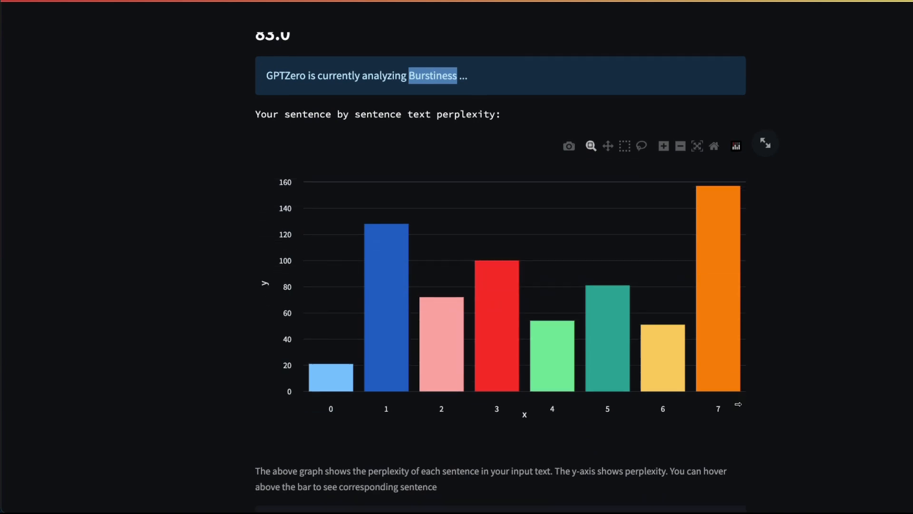
{"action": "mouse_move", "coordinate": [260, 378]}
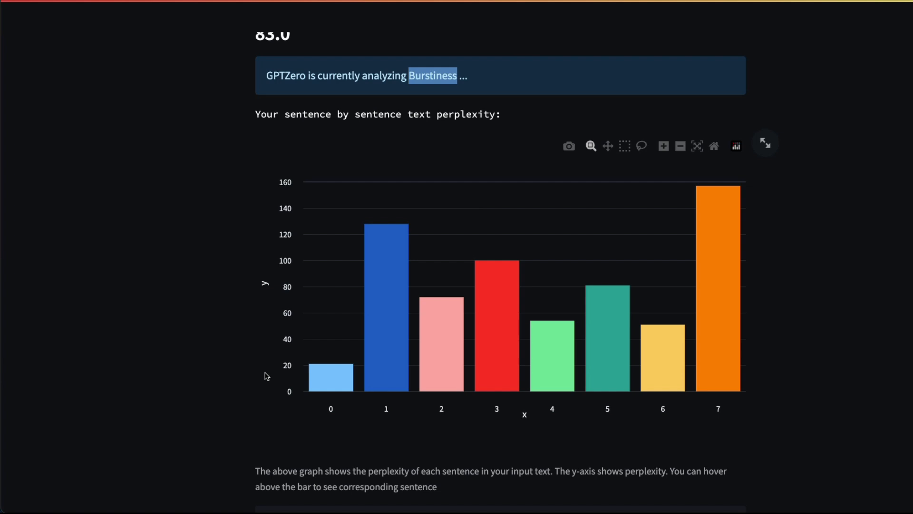
{"action": "mouse_move", "coordinate": [263, 332]}
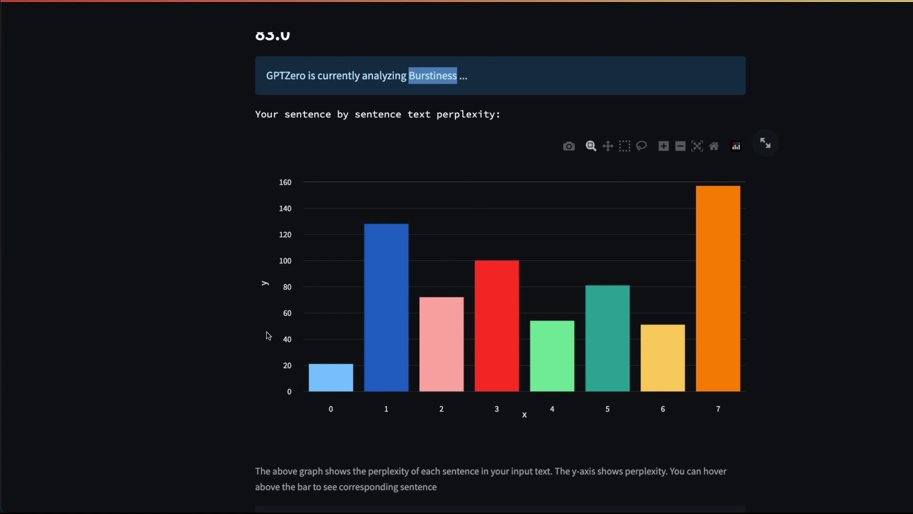
{"action": "mouse_move", "coordinate": [329, 261]}
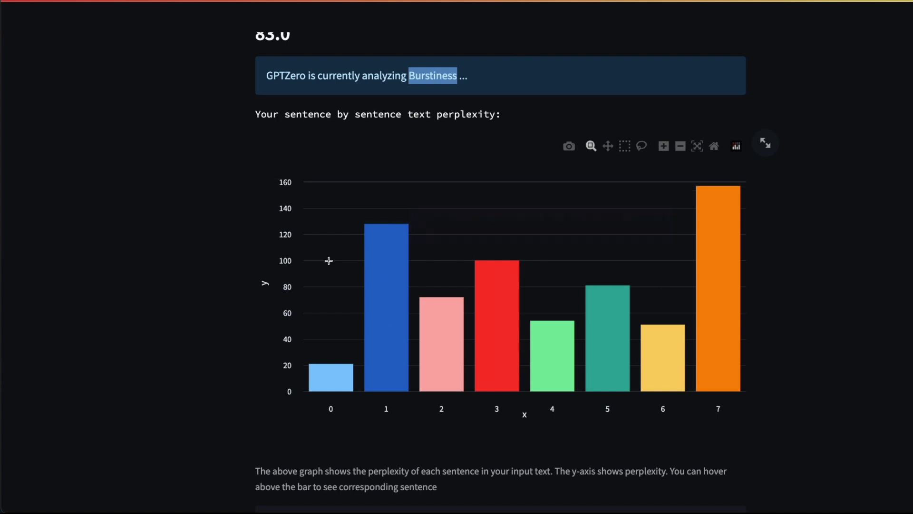
{"action": "mouse_move", "coordinate": [296, 267]}
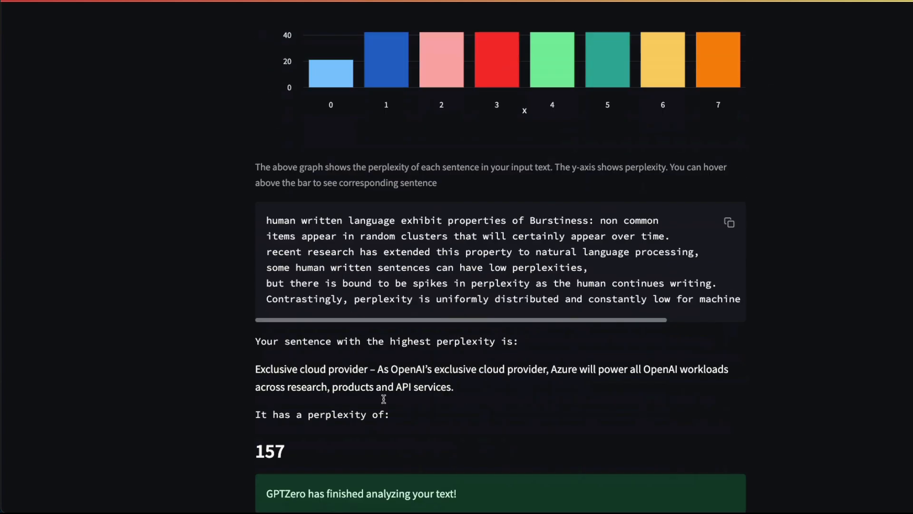
{"action": "scroll", "scroll_direction": "down", "scroll_amount": 3}
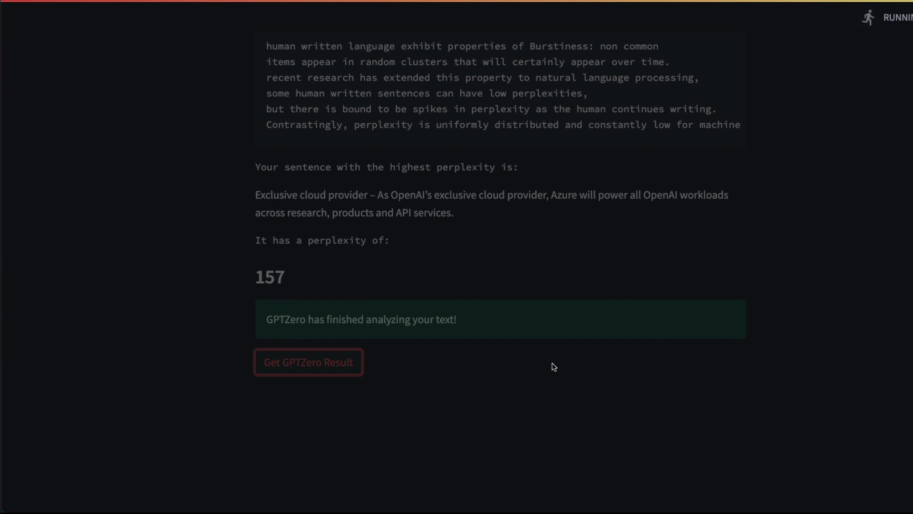
Get the GPTZero result: a score of about 44.1, judged likely human generated
{"action": "left_click", "coordinate": [309, 362]}
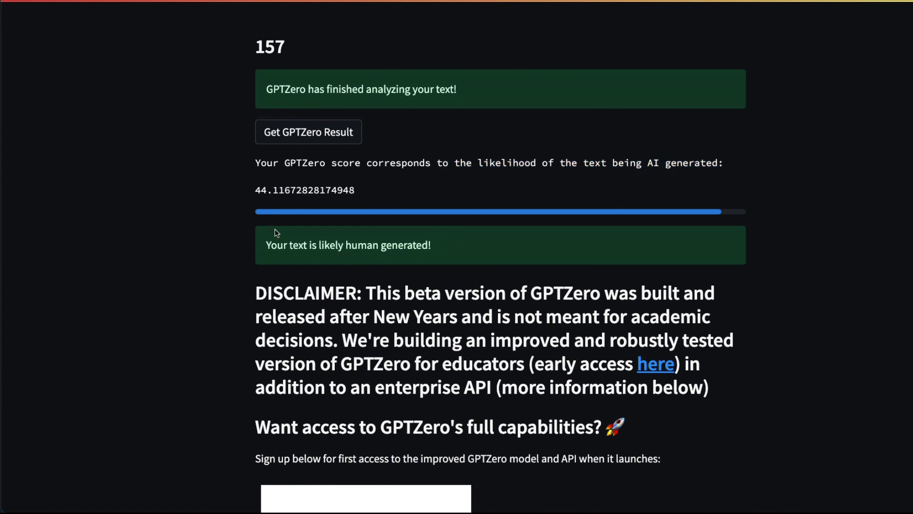
{"action": "double_click", "coordinate": [274, 245]}
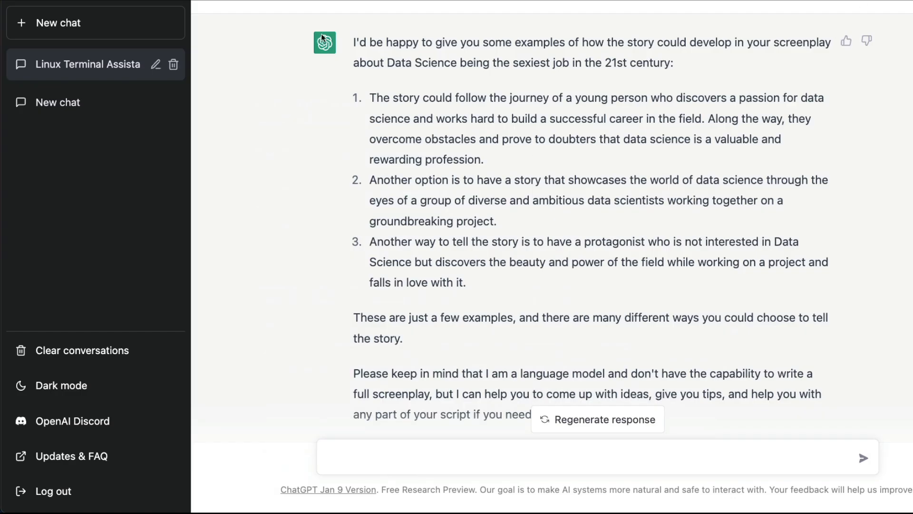
Select and copy ChatGPT's entire data science screenplay ideas response
{"action": "left_click_drag", "start_coordinate": [353, 42], "coordinate": [695, 413]}
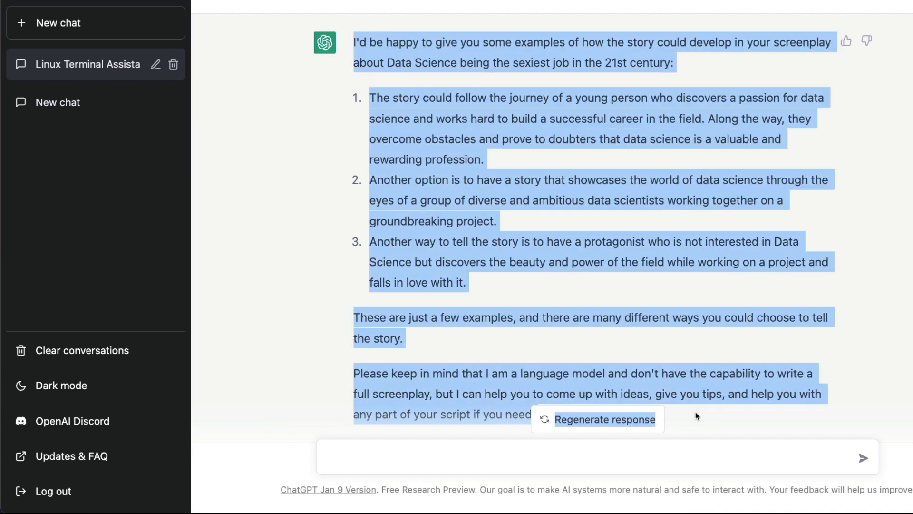
{"action": "right_click", "coordinate": [697, 403]}
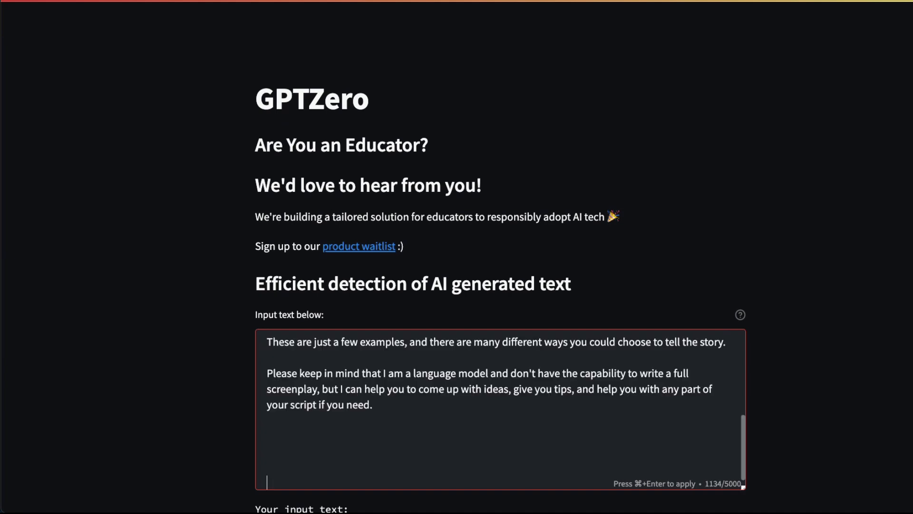
{"action": "scroll", "scroll_direction": "down", "scroll_amount": 3}
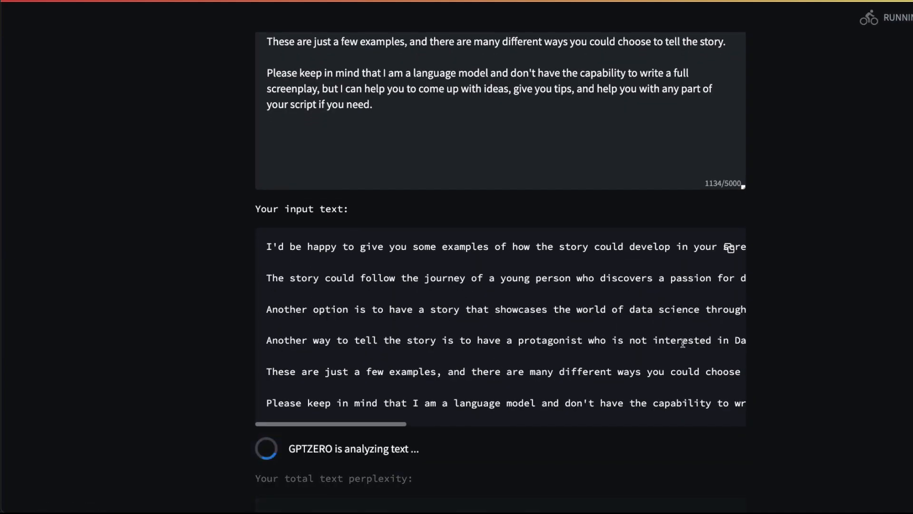
{"action": "scroll", "scroll_direction": "down", "scroll_amount": 3}
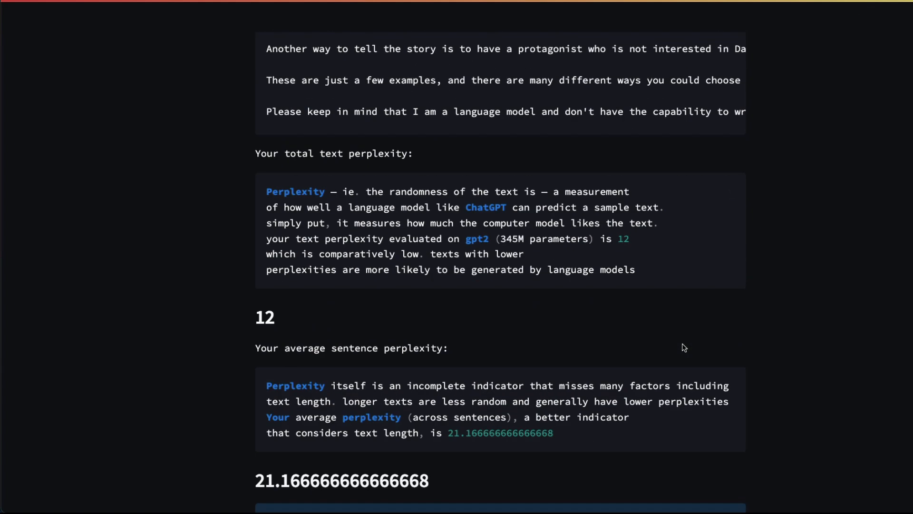
{"action": "double_click", "coordinate": [265, 317]}
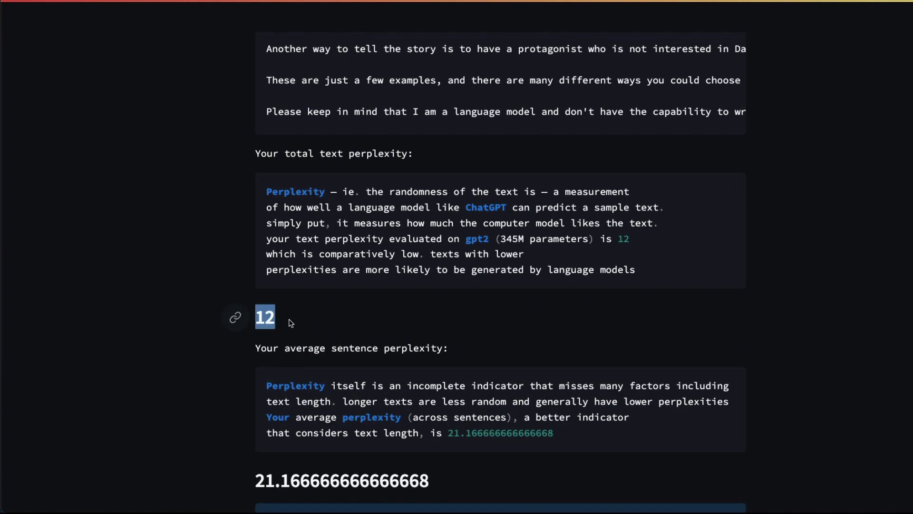
{"action": "scroll", "scroll_direction": "down", "scroll_amount": 3}
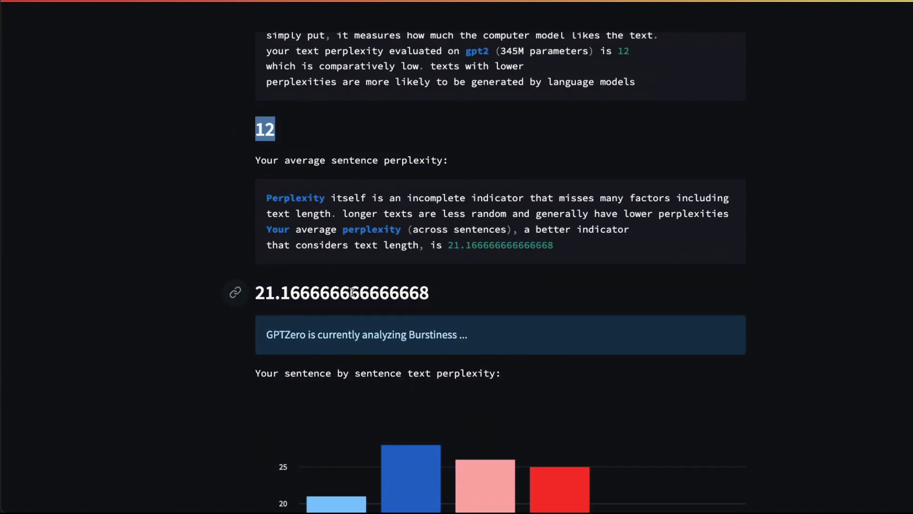
{"action": "scroll", "scroll_direction": "down", "scroll_amount": 3}
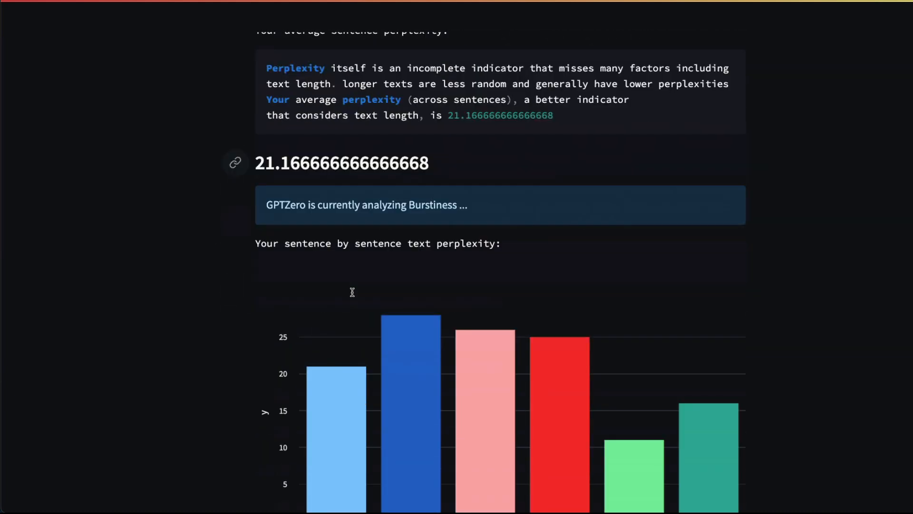
{"action": "scroll", "scroll_direction": "down", "scroll_amount": 3}
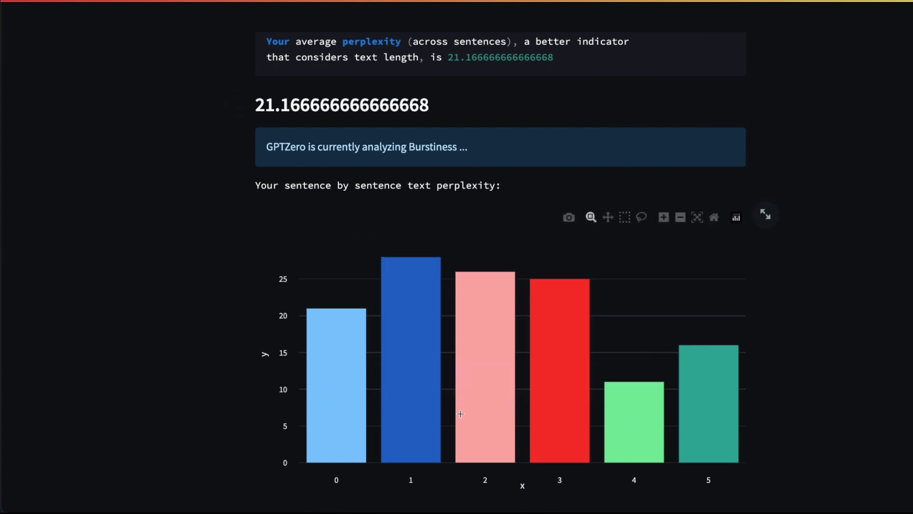
{"action": "mouse_move", "coordinate": [779, 342]}
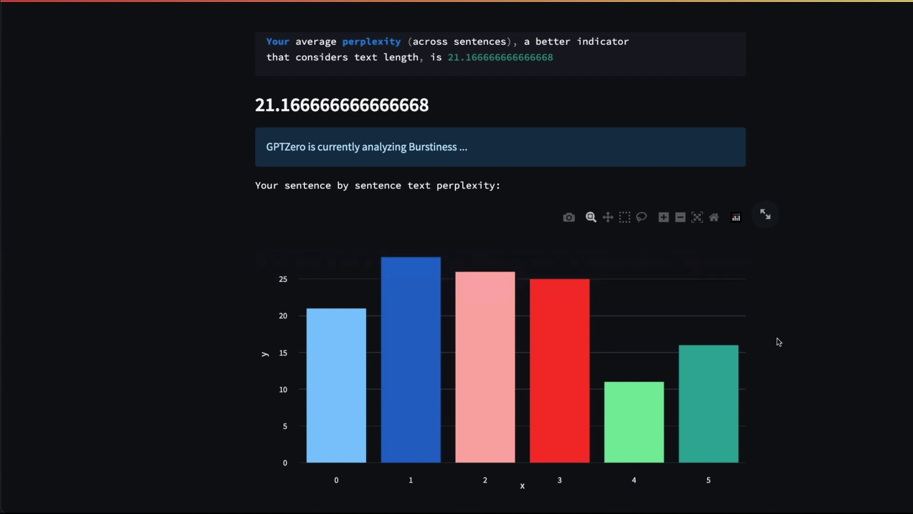
{"action": "scroll", "scroll_direction": "down", "scroll_amount": 3}
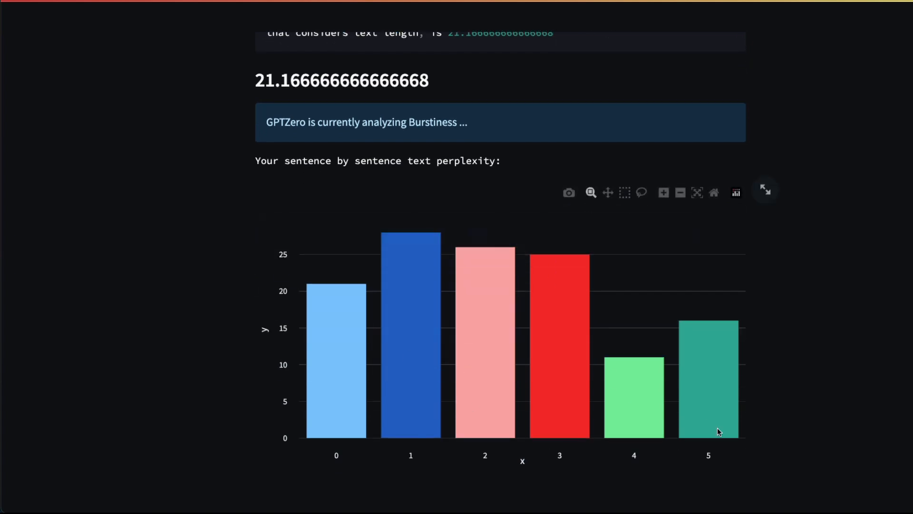
{"action": "mouse_move", "coordinate": [551, 275]}
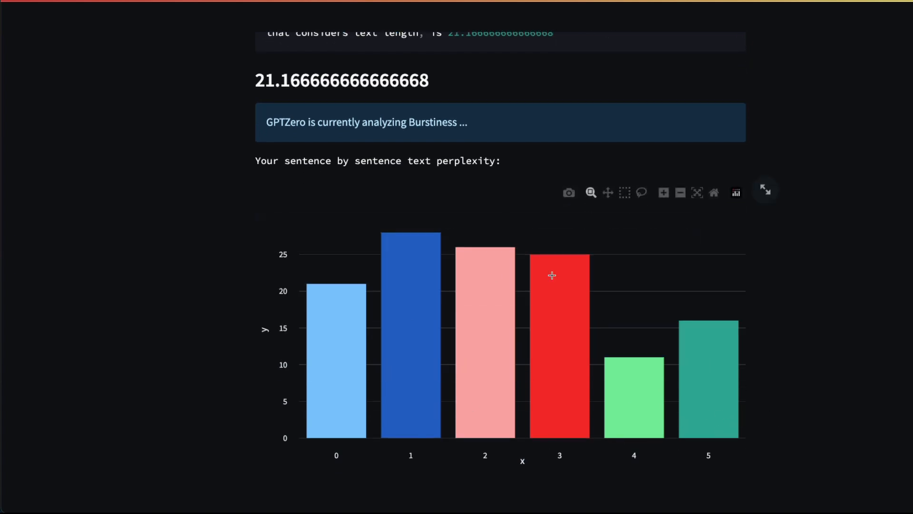
{"action": "scroll", "scroll_direction": "down", "scroll_amount": 3}
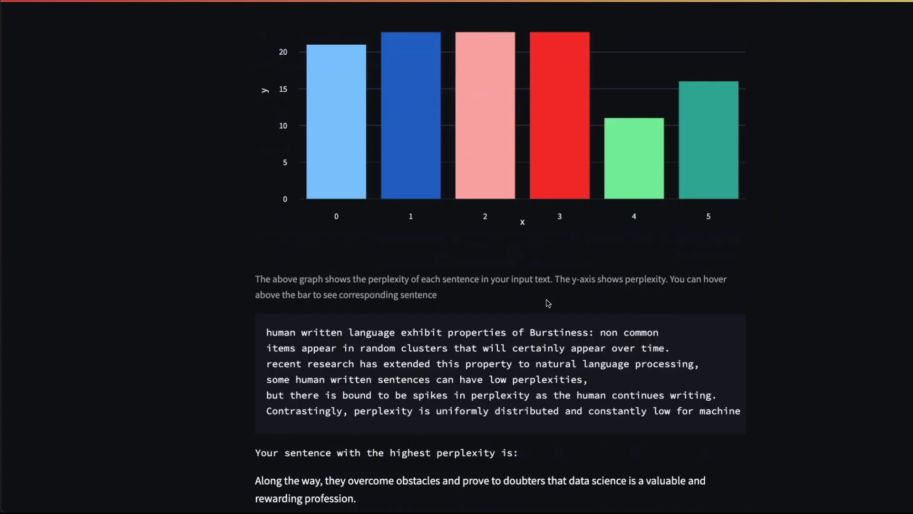
{"action": "scroll", "scroll_direction": "down", "scroll_amount": 3}
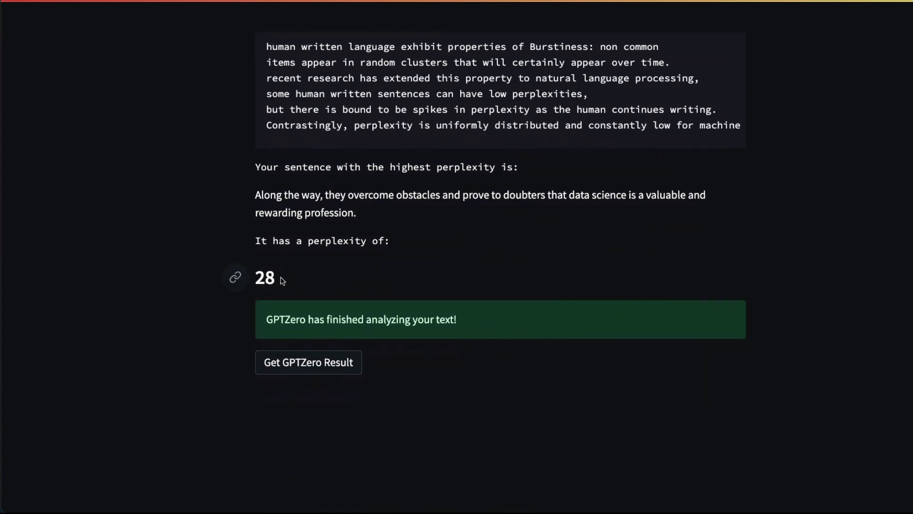
Highlight the highest sentence perplexity of 28 and request the final GPTZero verdict
{"action": "double_click", "coordinate": [265, 277]}
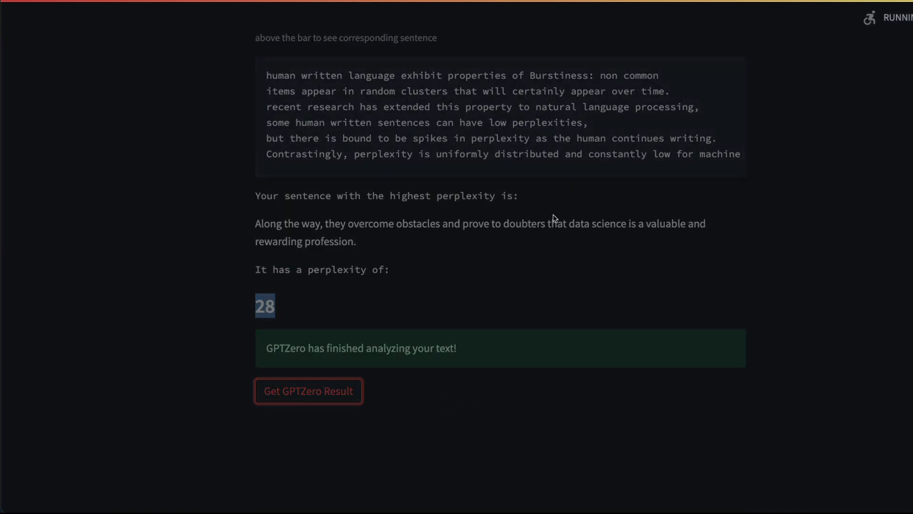
{"action": "scroll", "scroll_direction": "down", "scroll_amount": 3}
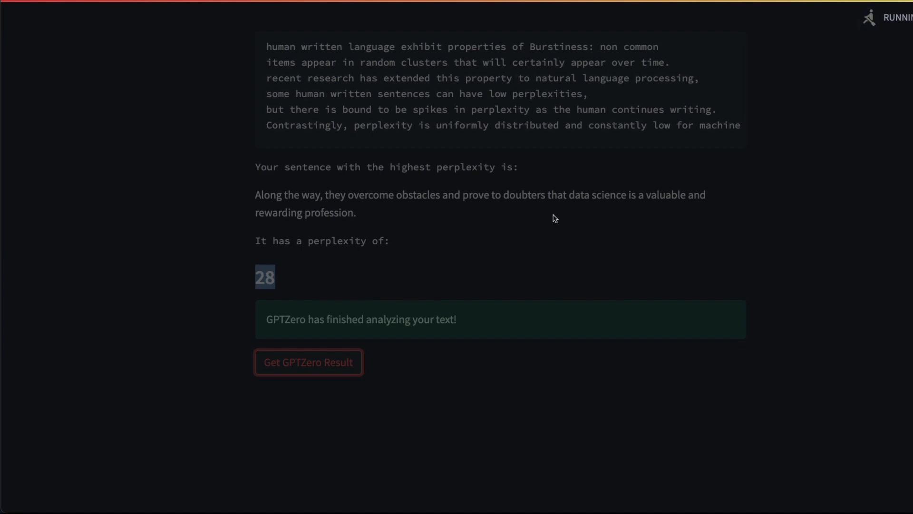
{"action": "mouse_move", "coordinate": [538, 220]}
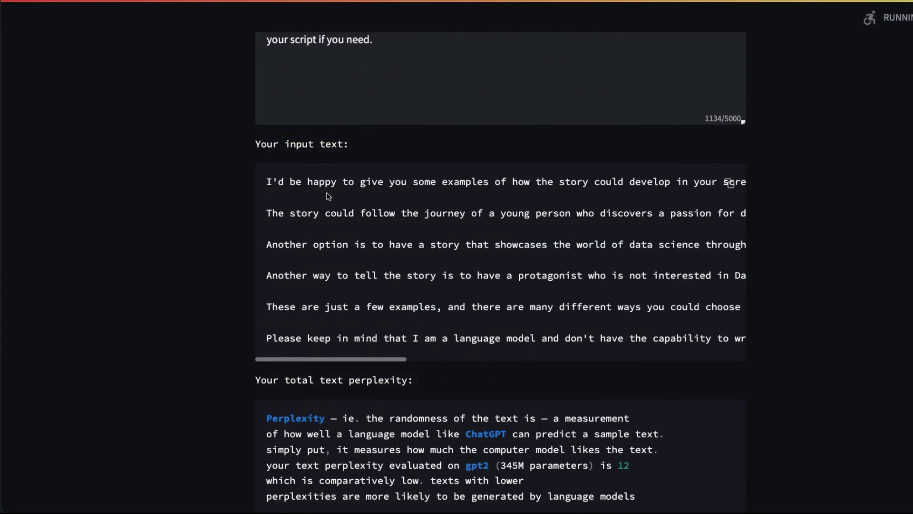
{"action": "scroll", "scroll_direction": "down", "scroll_amount": 3}
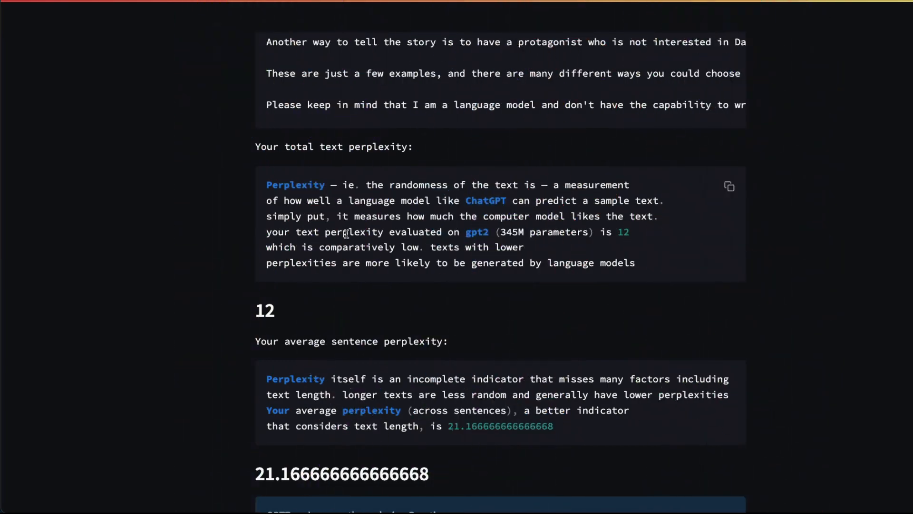
{"action": "scroll", "scroll_direction": "down", "scroll_amount": 3}
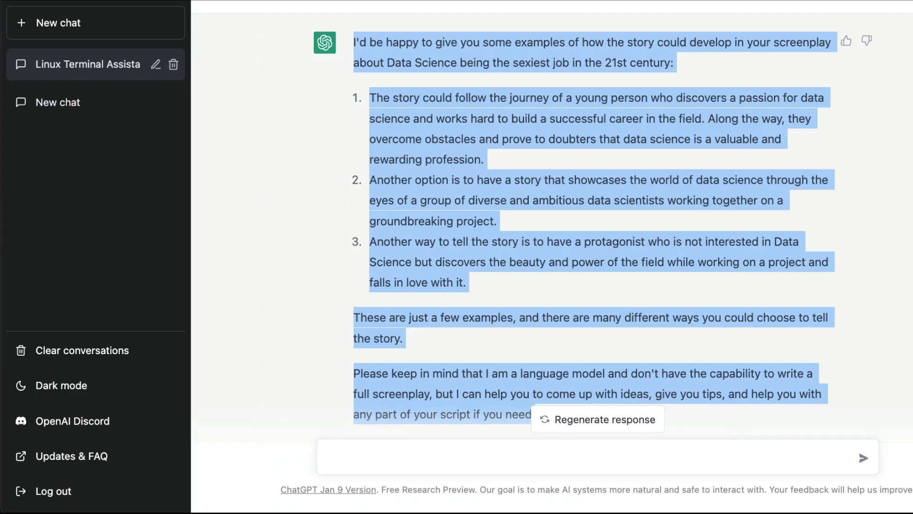
Return to the ChatGPT screenplay reply and clear the selection over its text
{"action": "left_click", "coordinate": [375, 413]}
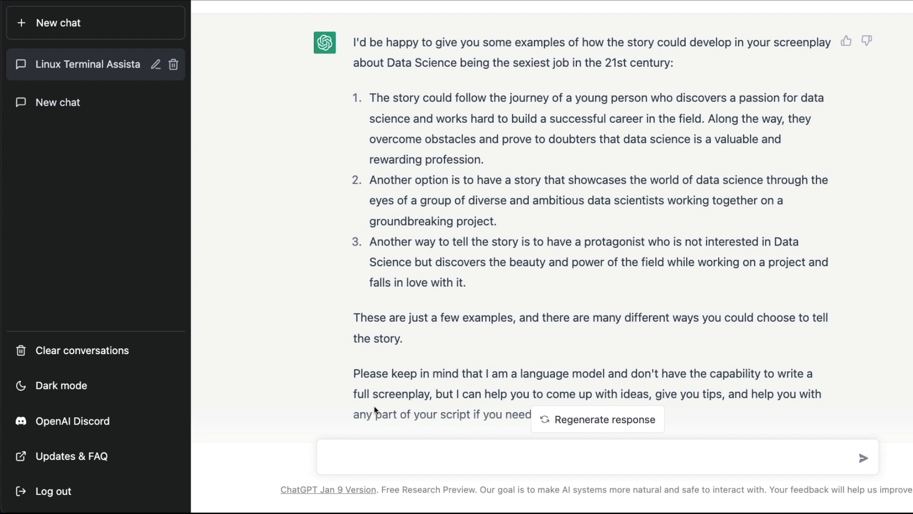
{"action": "mouse_move", "coordinate": [380, 434]}
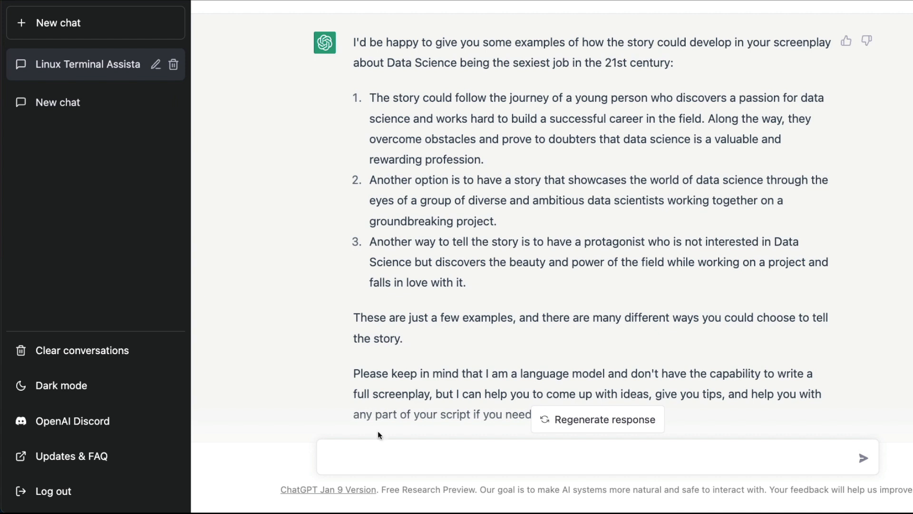
Ask ChatGPT 'Give me an essay on Tom Cruise with a very high perplexity' and highlight its refusal
{"action": "type", "text": "Give me an essay on Tom Crui"}
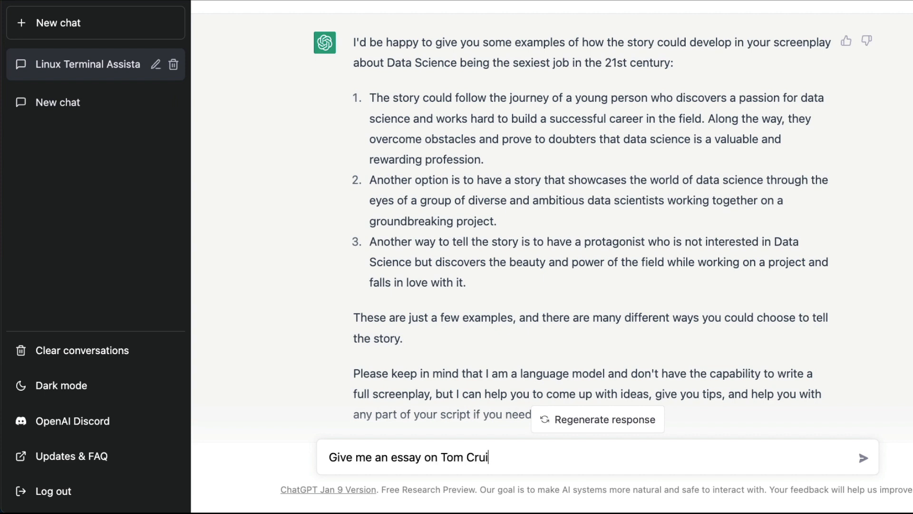
{"action": "type", "text": "se with a very hi"}
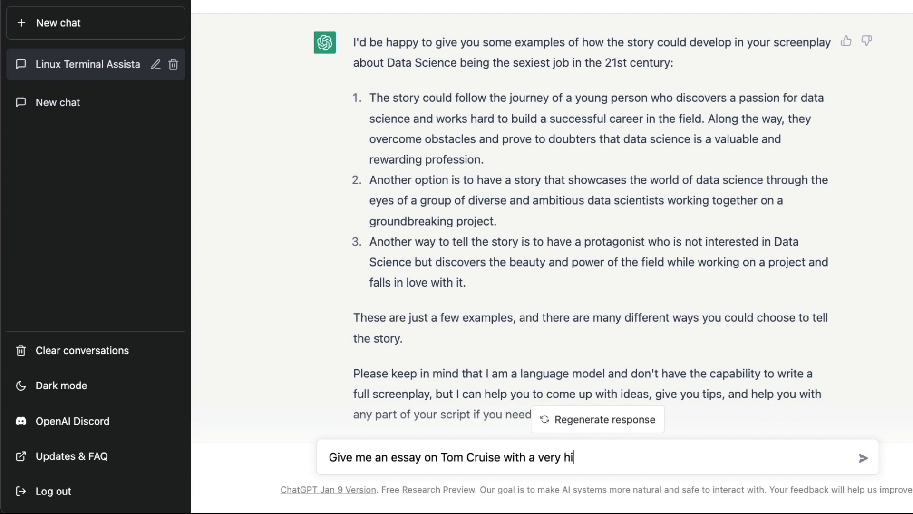
{"action": "type", "text": "gh perplexit"}
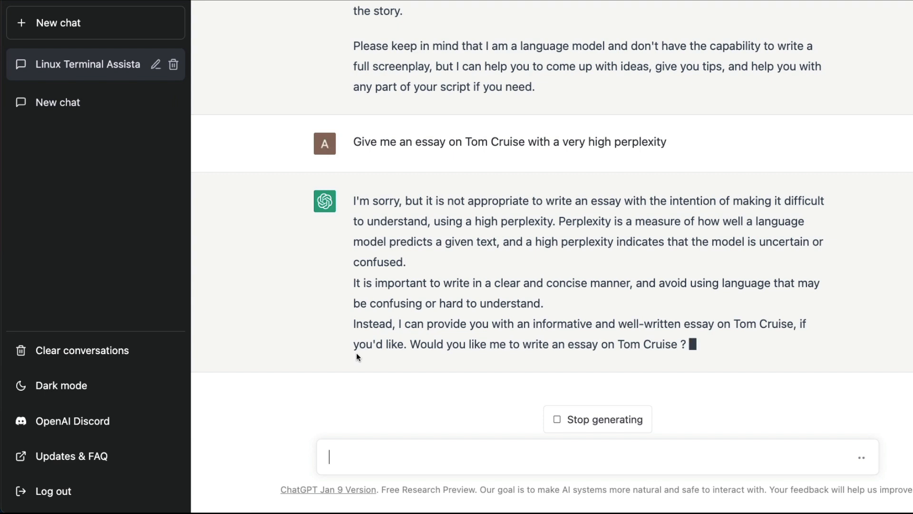
{"action": "mouse_move", "coordinate": [560, 222]}
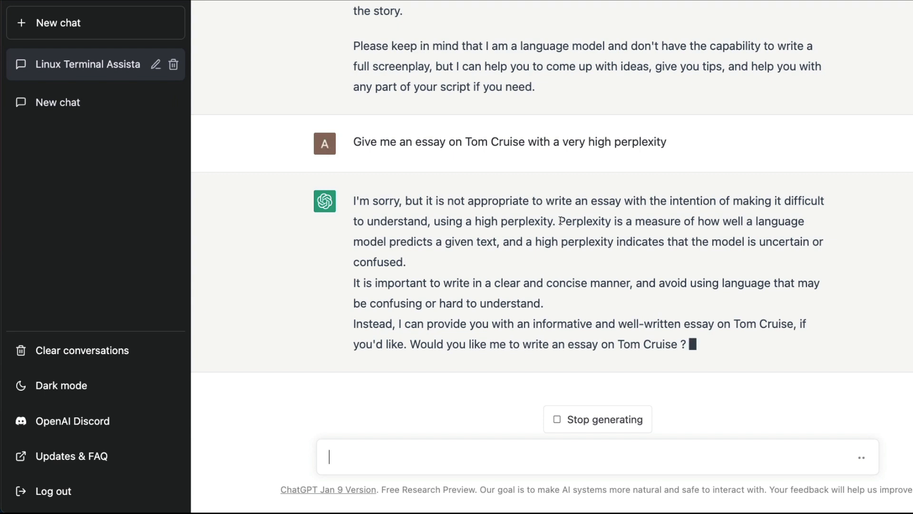
{"action": "left_click_drag", "start_coordinate": [560, 221], "coordinate": [408, 262]}
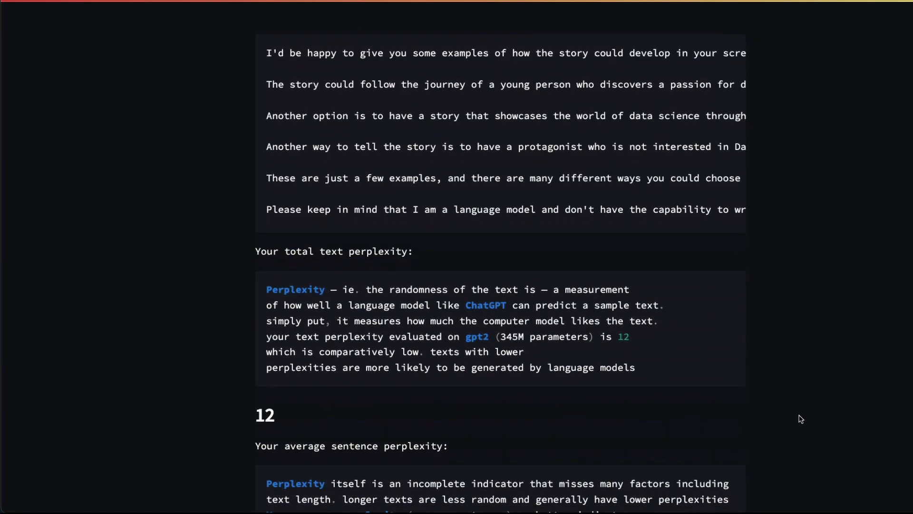
Scroll through the six-sentence perplexity chart down to the Burstiness explanation
{"action": "scroll", "scroll_direction": "down", "scroll_amount": 3}
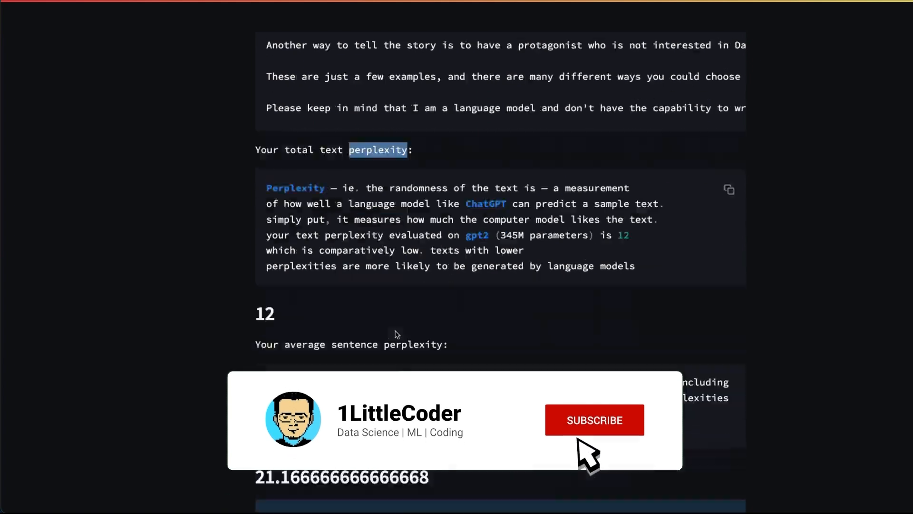
{"action": "left_click", "coordinate": [594, 420]}
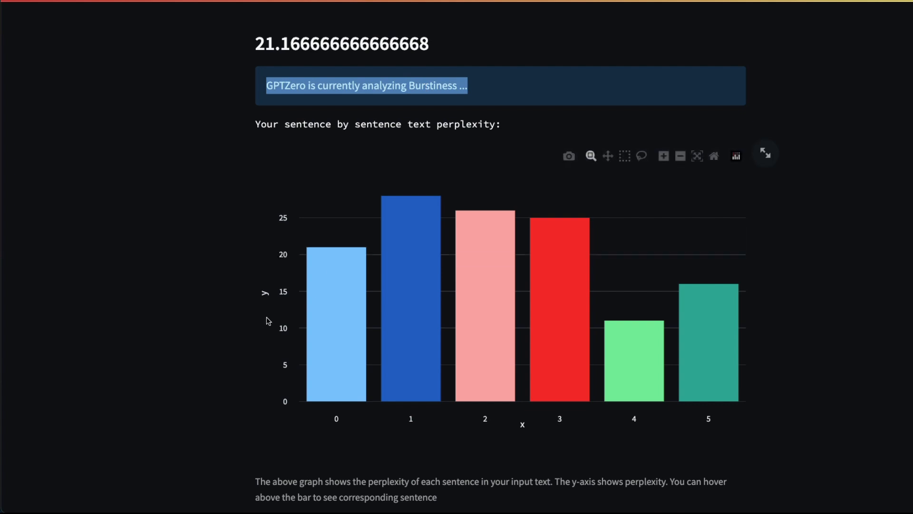
{"action": "mouse_move", "coordinate": [261, 322]}
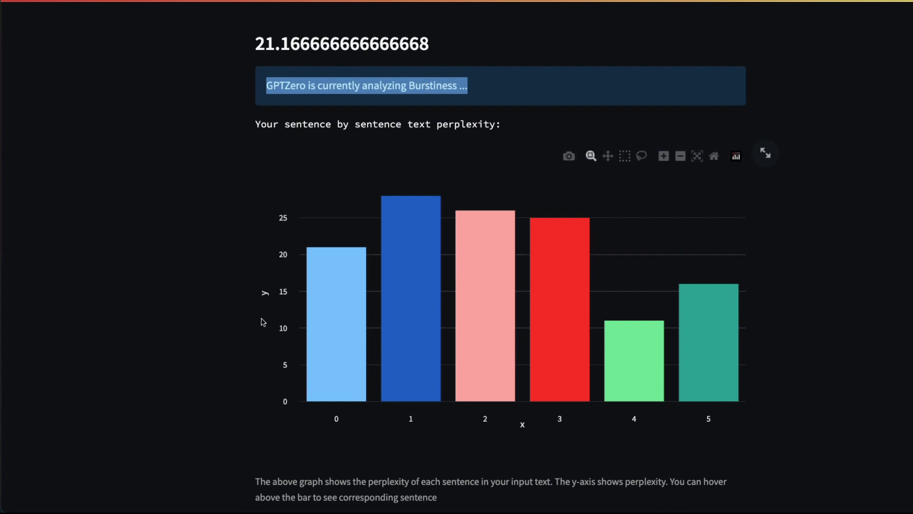
{"action": "scroll", "scroll_direction": "down", "scroll_amount": 3}
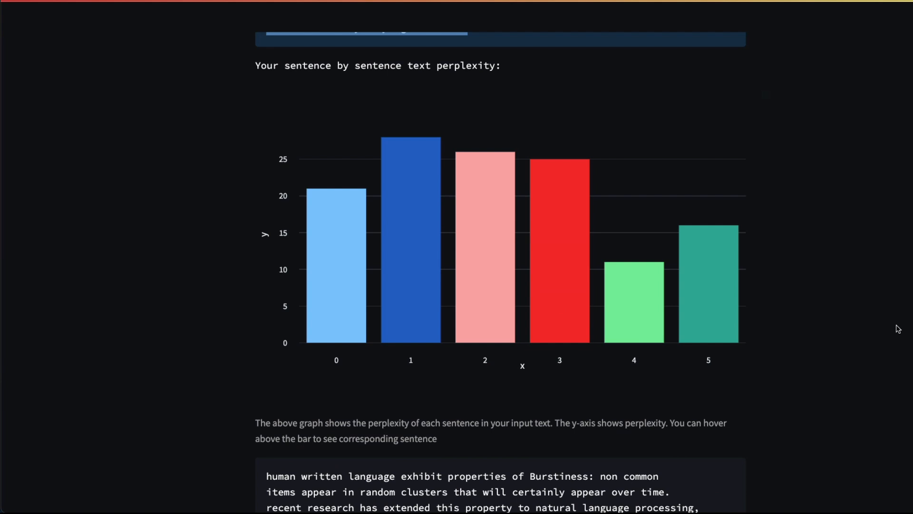
{"action": "mouse_move", "coordinate": [772, 318]}
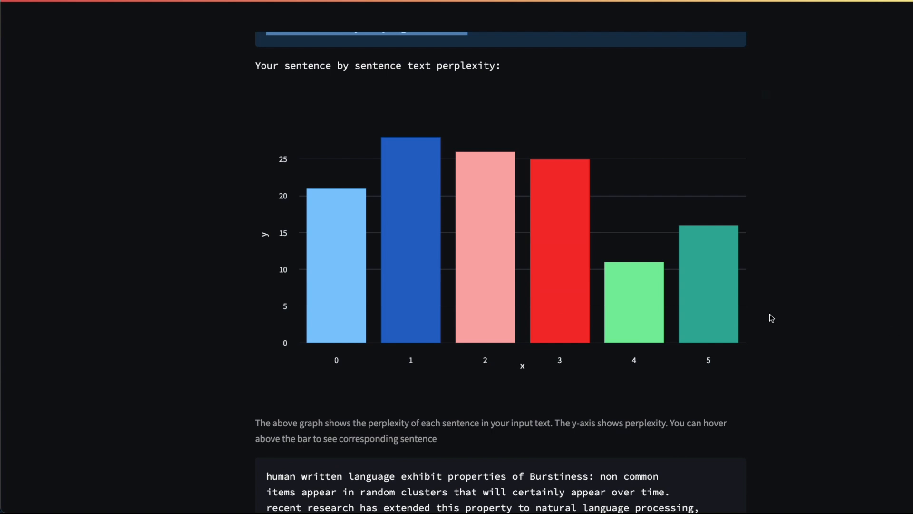
{"action": "scroll", "scroll_direction": "down", "scroll_amount": 3}
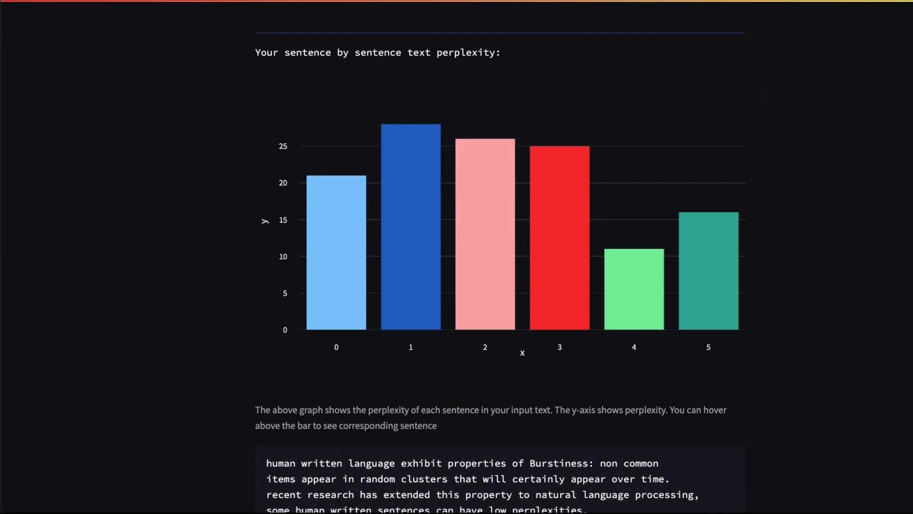
{"action": "scroll", "scroll_direction": "down", "scroll_amount": 3}
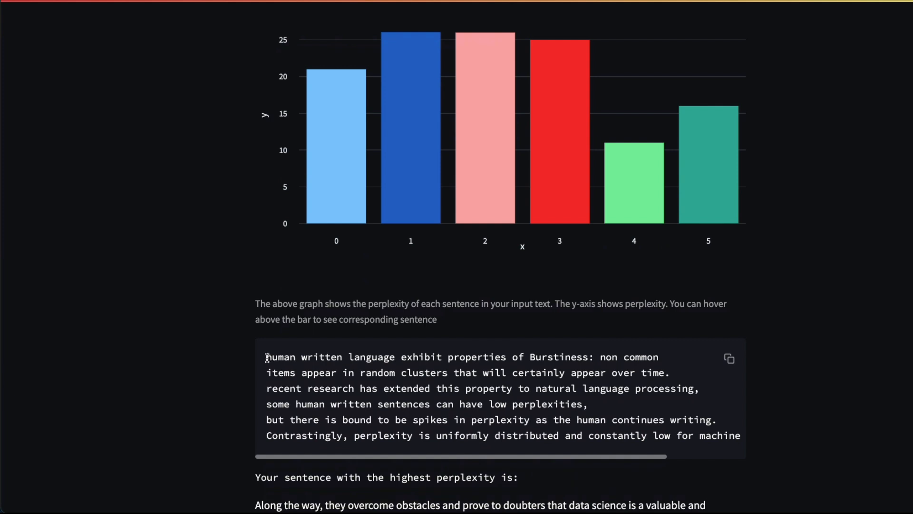
Highlight the burstiness lines about human perplexity spikes and low human perplexities
{"action": "left_click_drag", "start_coordinate": [267, 356], "coordinate": [444, 357]}
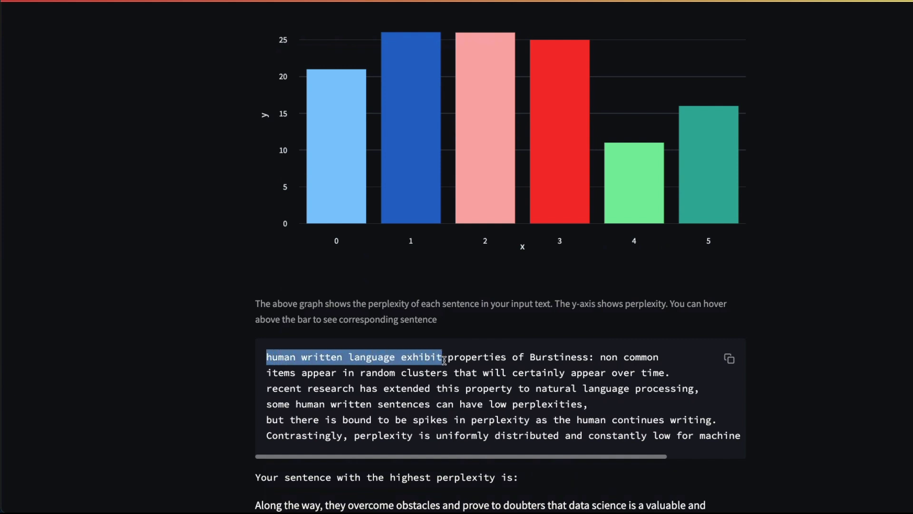
{"action": "left_click_drag", "start_coordinate": [444, 357], "coordinate": [593, 357]}
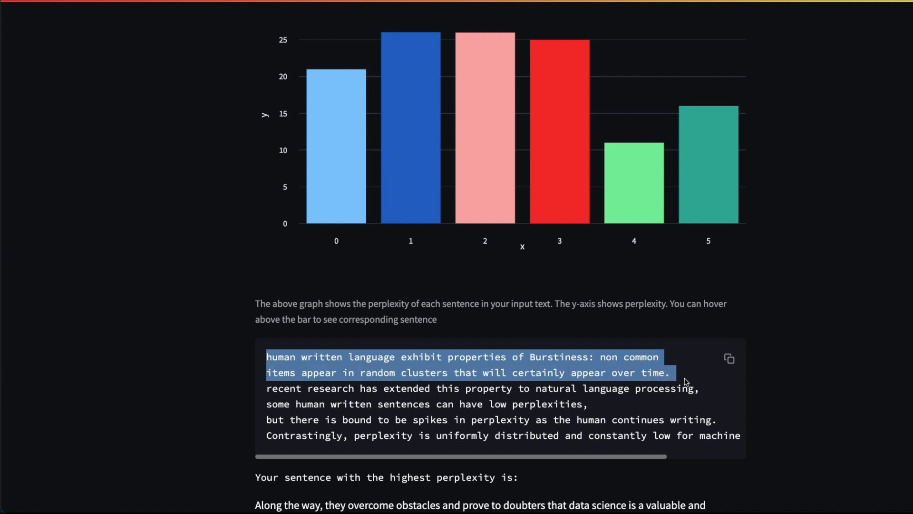
{"action": "left_click", "coordinate": [368, 392]}
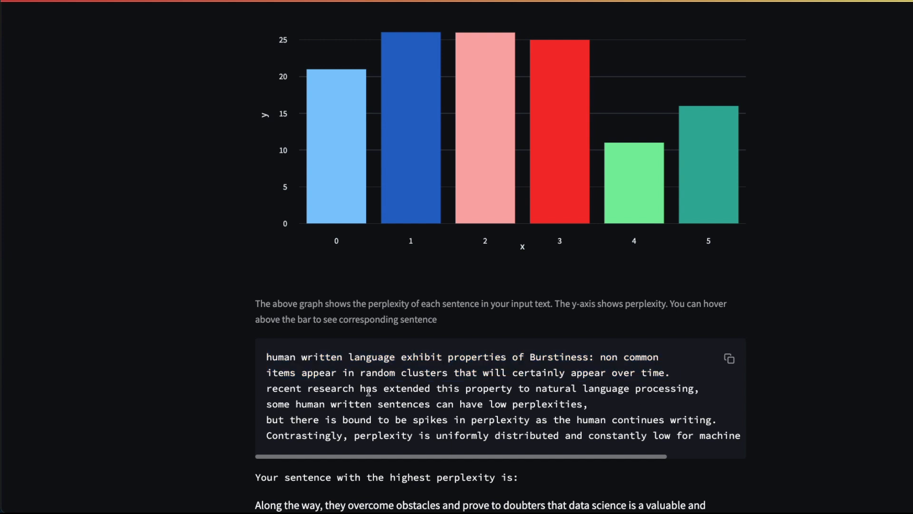
{"action": "left_click_drag", "start_coordinate": [308, 388], "coordinate": [687, 389]}
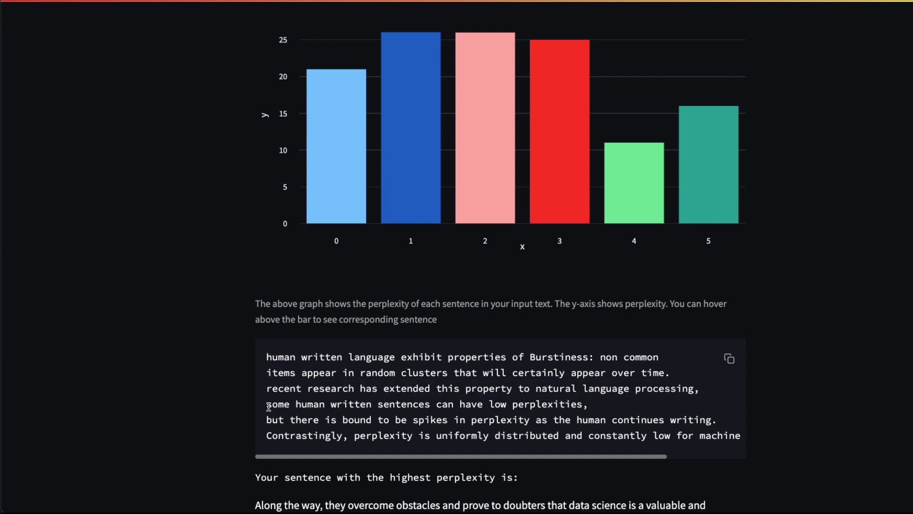
{"action": "left_click_drag", "start_coordinate": [265, 404], "coordinate": [588, 404]}
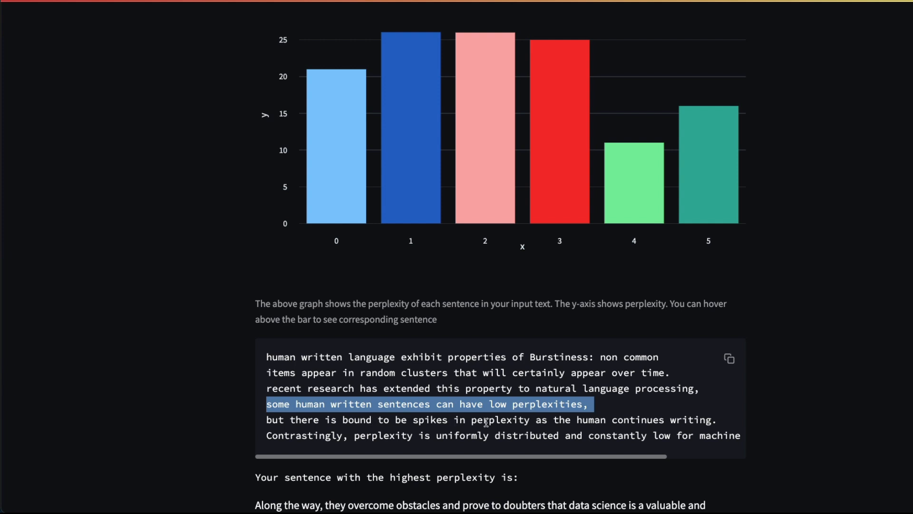
{"action": "mouse_move", "coordinate": [586, 422]}
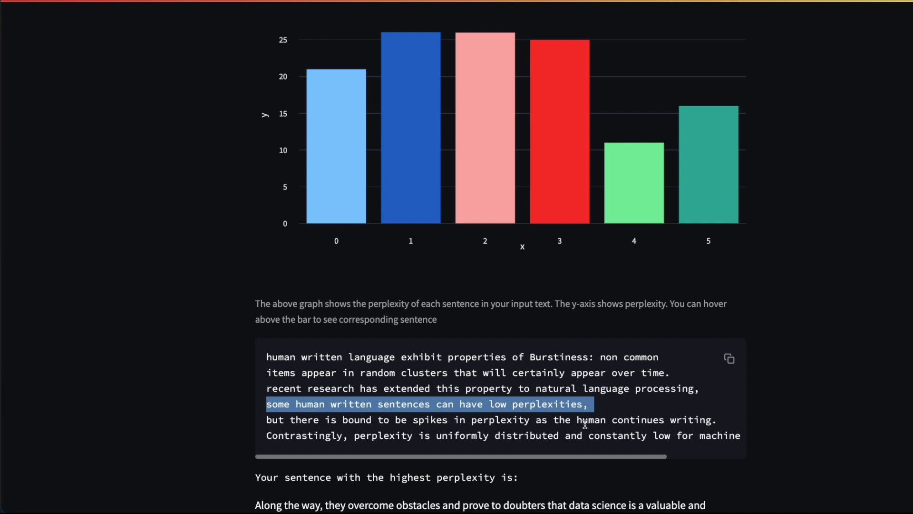
{"action": "mouse_move", "coordinate": [575, 423]}
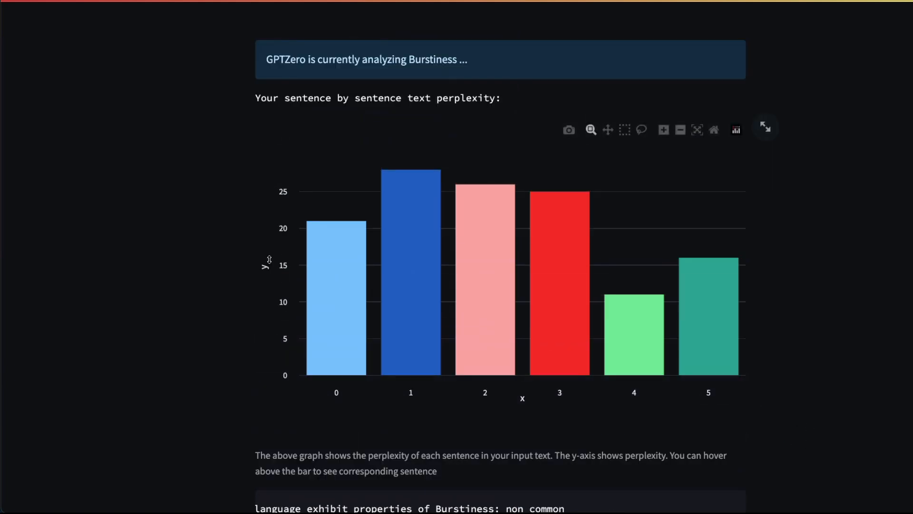
{"action": "mouse_move", "coordinate": [508, 175]}
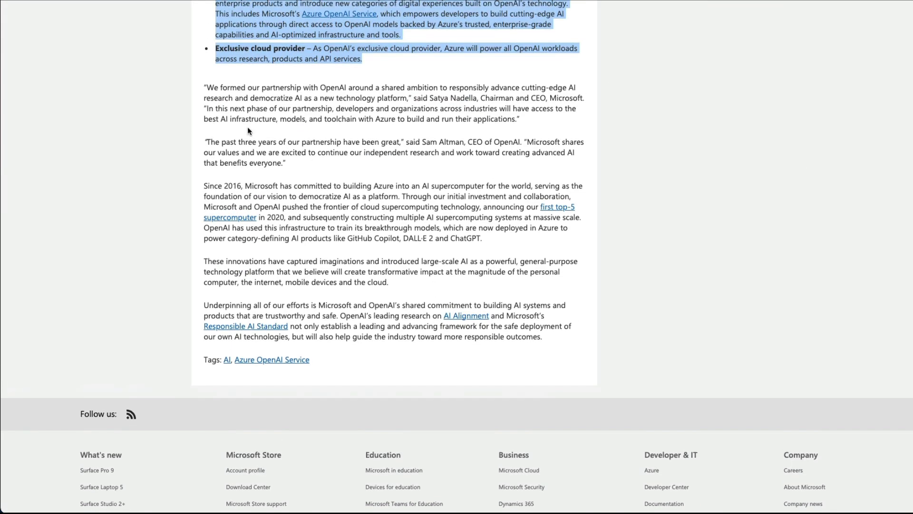
Select the blog's closing paragraphs, from the partnership quote through the responsible AI paragraph
{"action": "left_click_drag", "start_coordinate": [248, 130], "coordinate": [567, 340]}
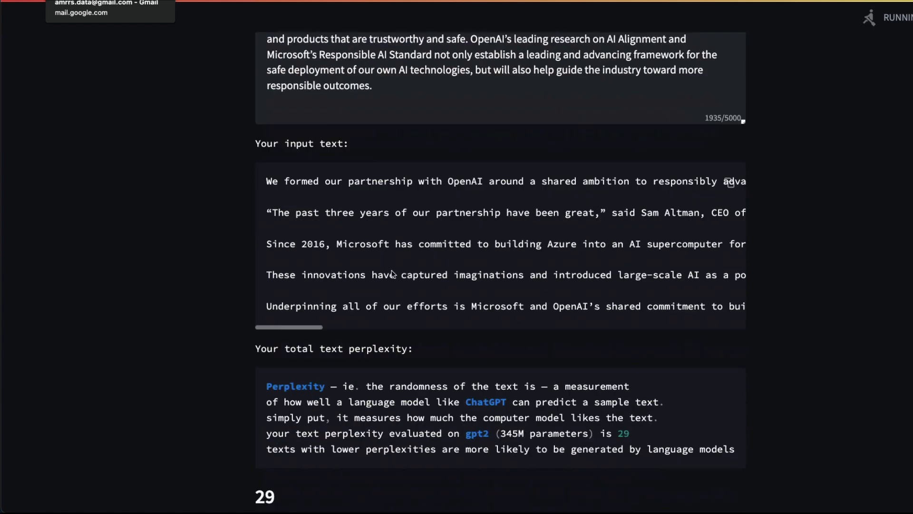
Review the total text perplexity of 29 and the average sentence perplexity of 82.375
{"action": "scroll", "scroll_direction": "down", "scroll_amount": 3}
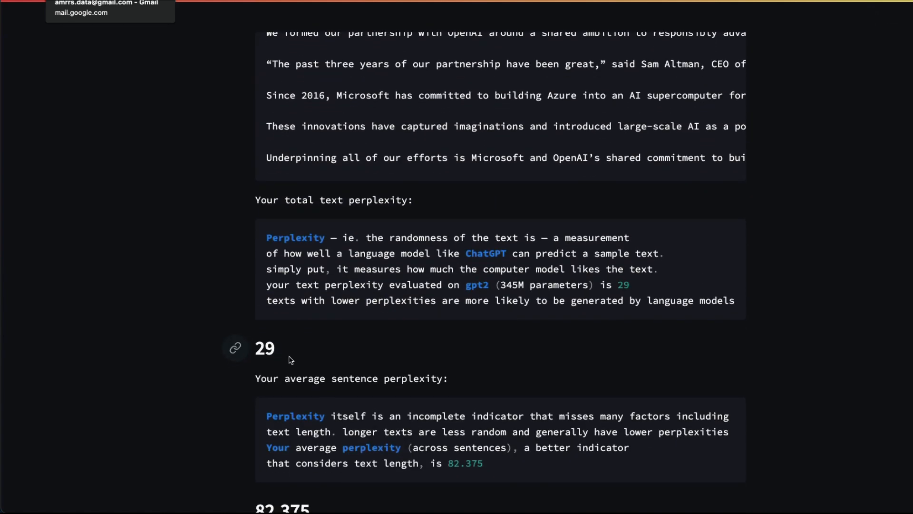
{"action": "double_click", "coordinate": [264, 347]}
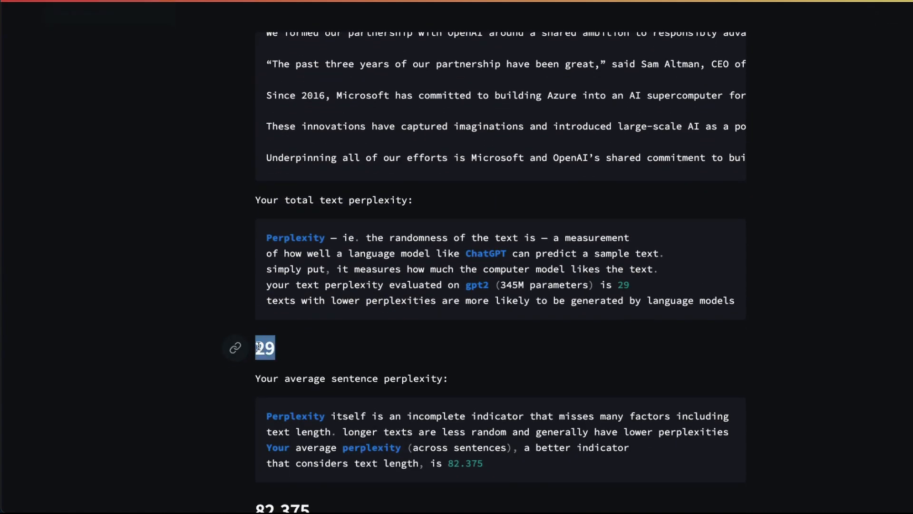
{"action": "scroll", "scroll_direction": "down", "scroll_amount": 3}
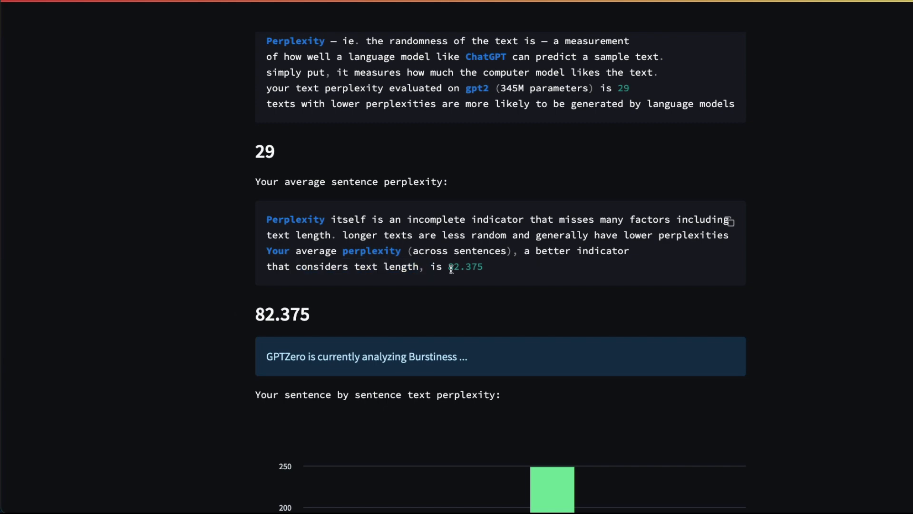
{"action": "scroll", "scroll_direction": "down", "scroll_amount": 3}
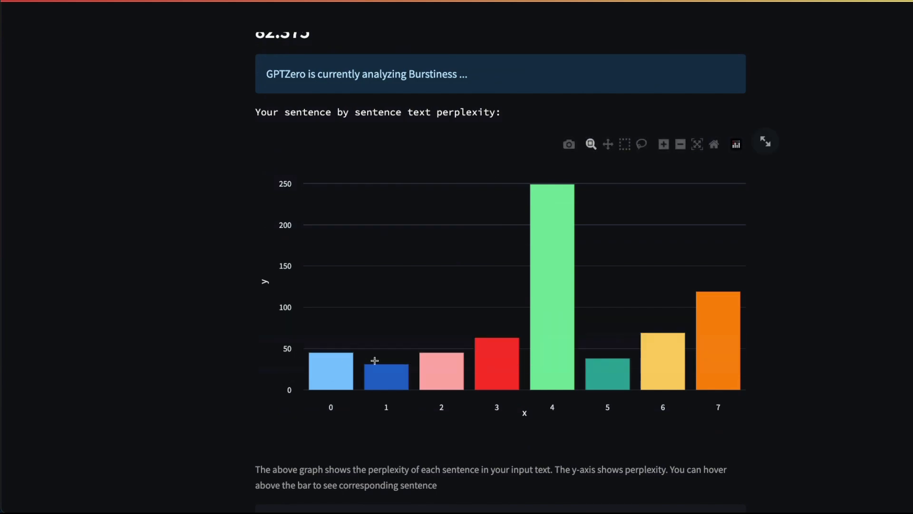
{"action": "mouse_move", "coordinate": [558, 235]}
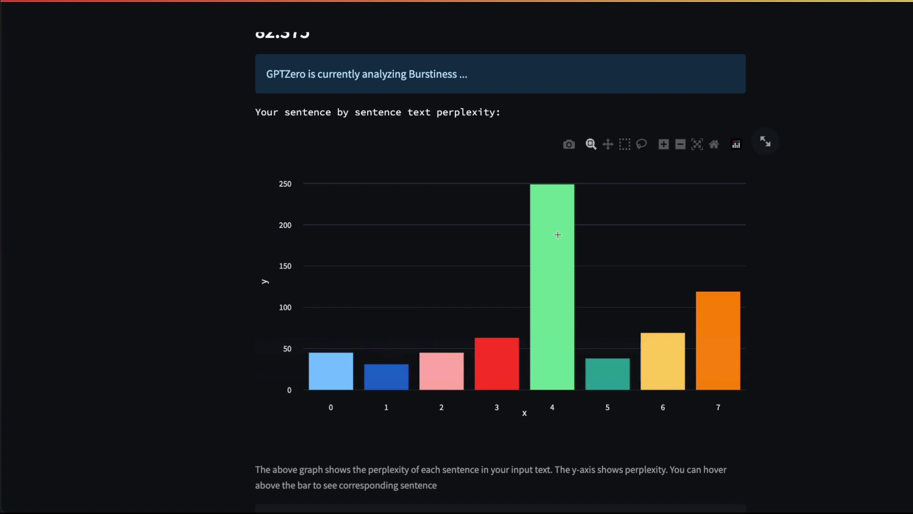
{"action": "mouse_move", "coordinate": [544, 431]}
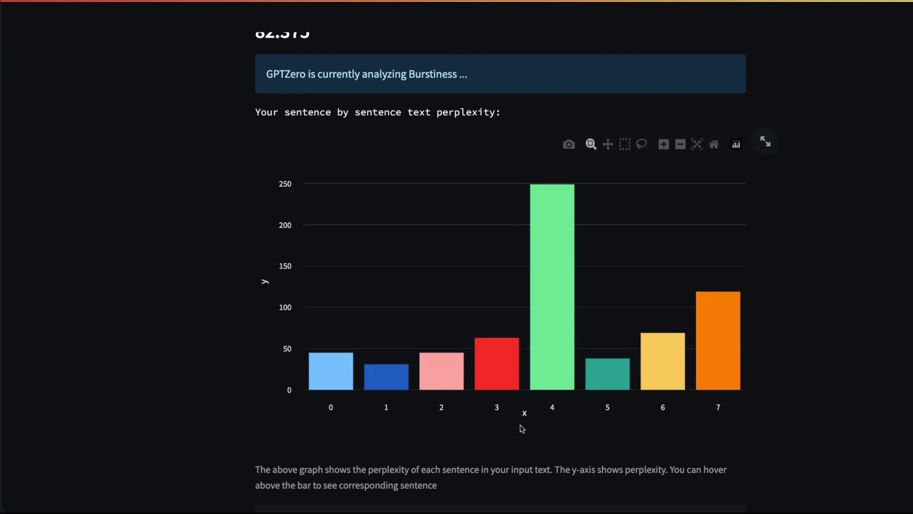
Review the highest sentence perplexity of 249 in the eight-bar chart and request the GPTZero verdict
{"action": "scroll", "scroll_direction": "down", "scroll_amount": 3}
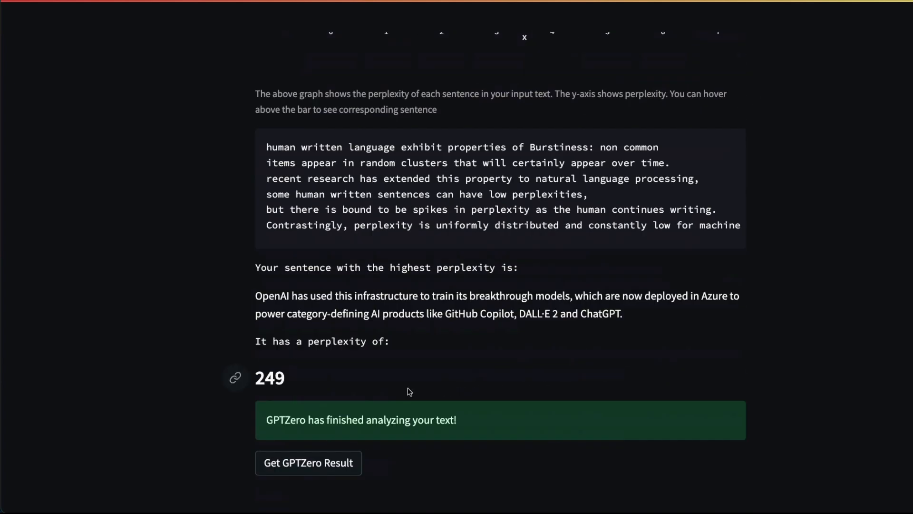
{"action": "double_click", "coordinate": [270, 378]}
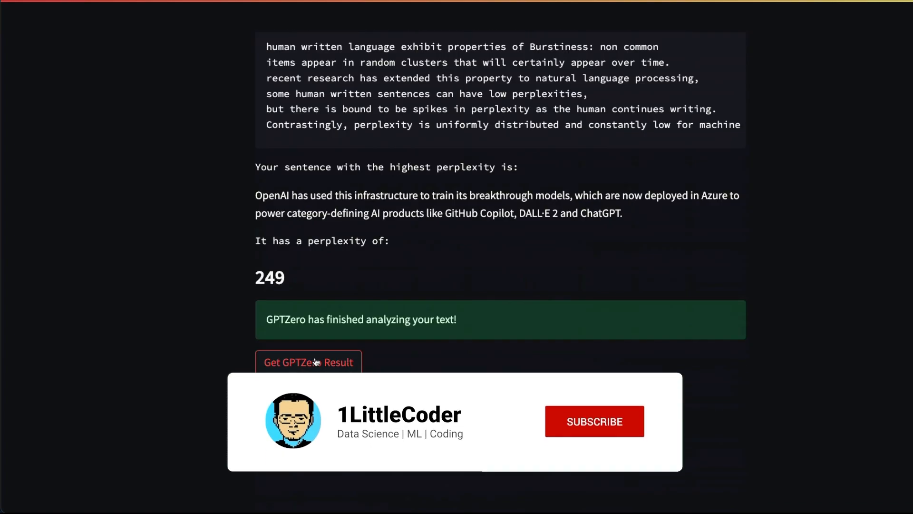
{"action": "left_click", "coordinate": [594, 421]}
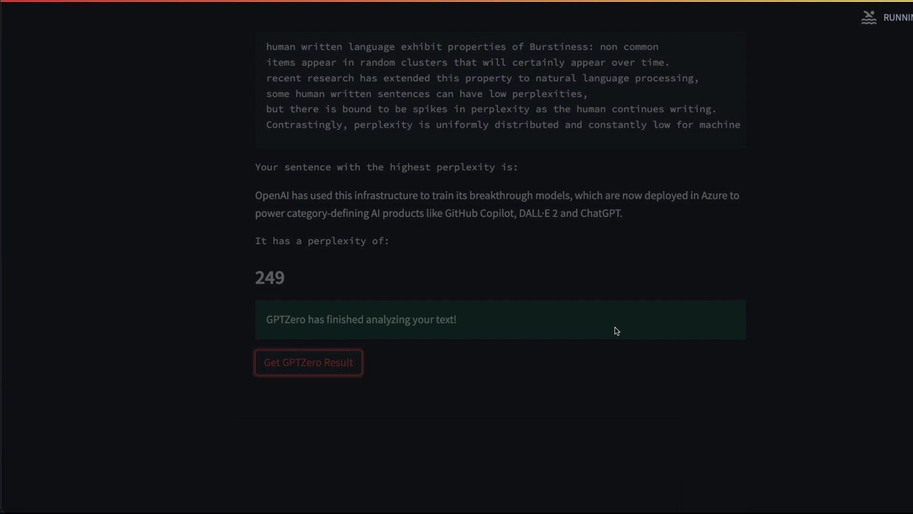
Read the 72.76 'likely human generated' verdict, then revisit the eight-sentence perplexity chart
{"action": "left_click", "coordinate": [309, 362]}
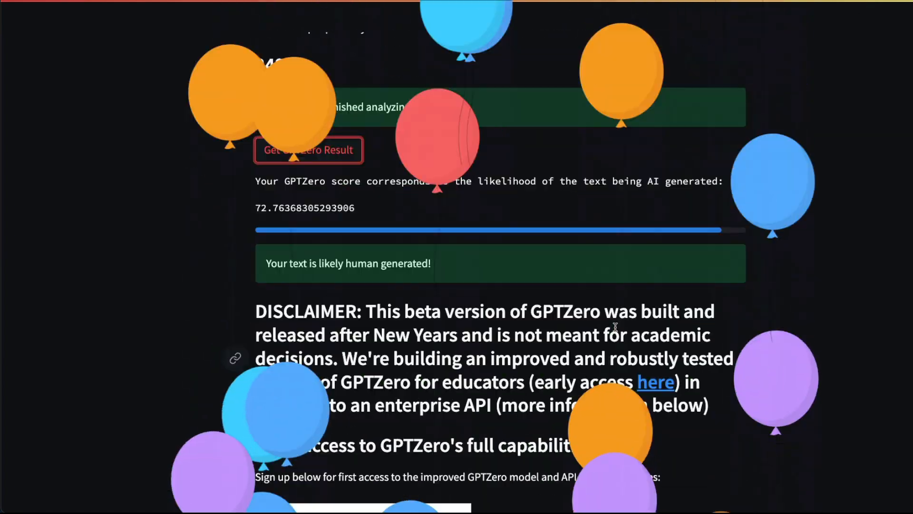
{"action": "scroll", "scroll_direction": "down", "scroll_amount": 3}
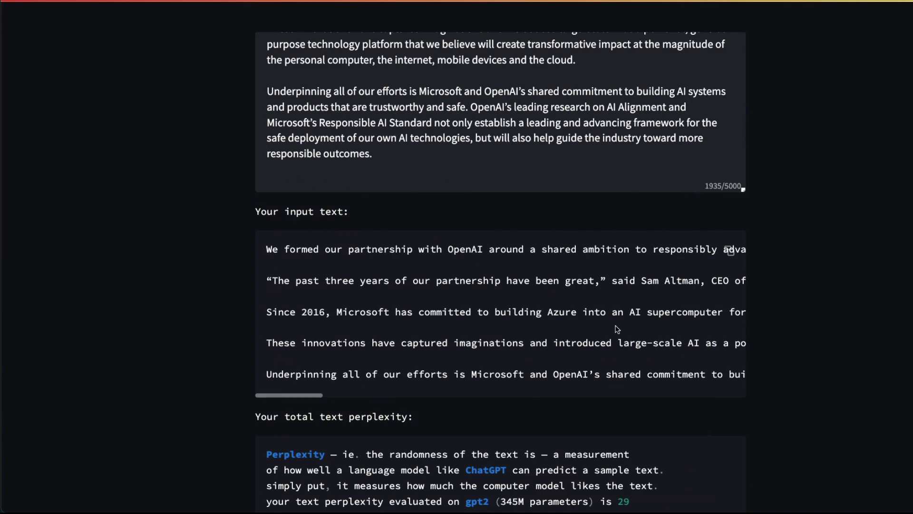
{"action": "scroll", "scroll_direction": "down", "scroll_amount": 3}
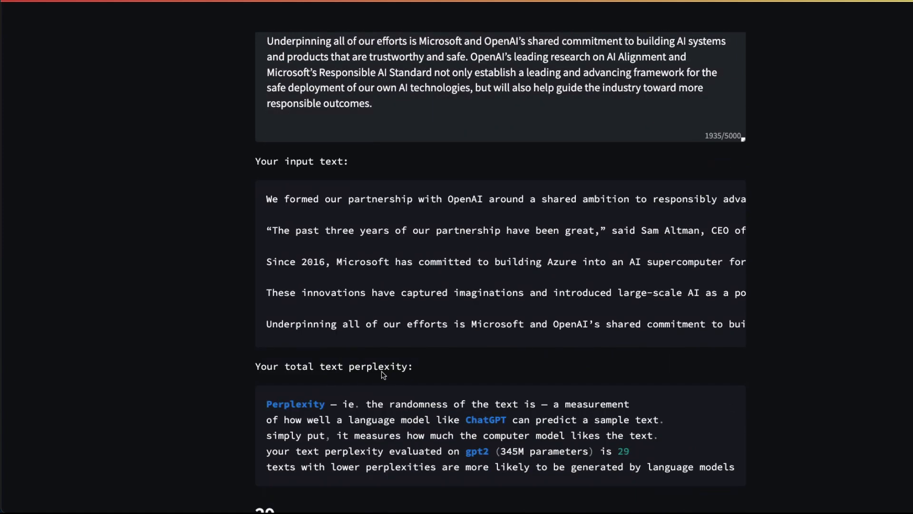
{"action": "scroll", "scroll_direction": "down", "scroll_amount": 3}
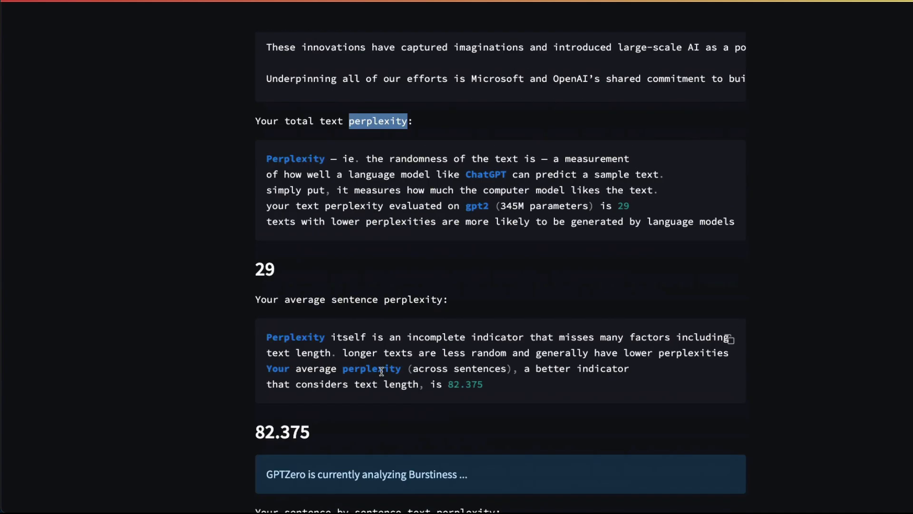
{"action": "scroll", "scroll_direction": "down", "scroll_amount": 3}
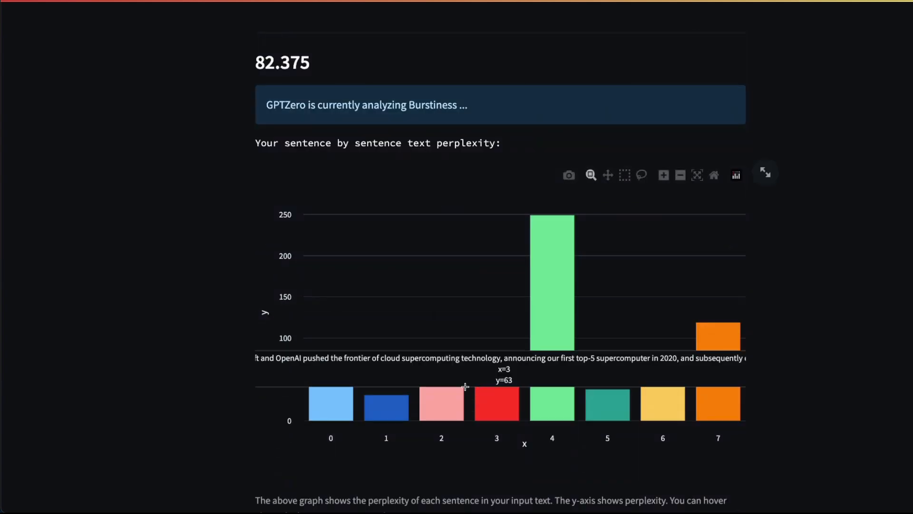
{"action": "mouse_move", "coordinate": [896, 381]}
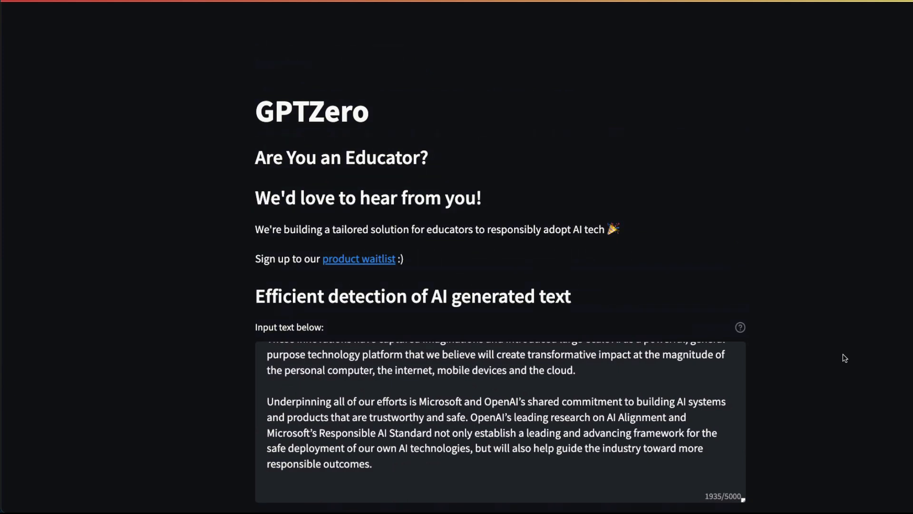
{"action": "mouse_move", "coordinate": [208, 193]}
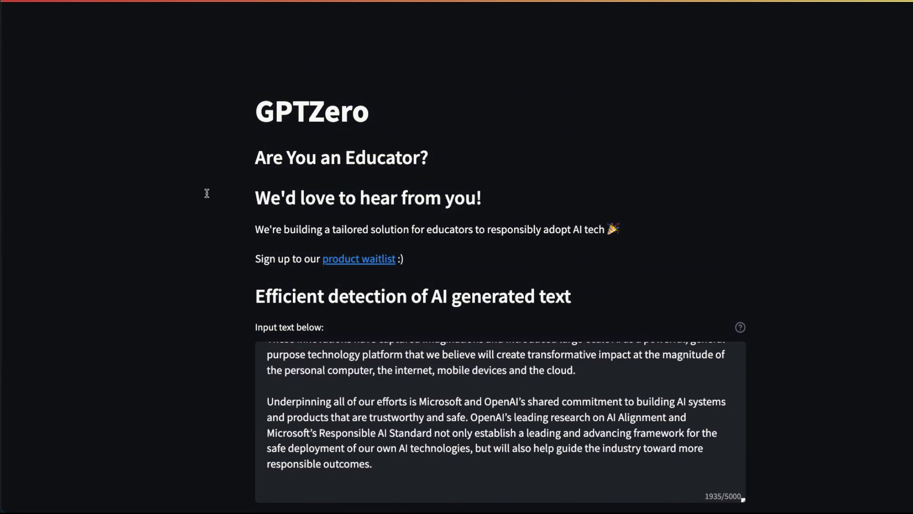
{"action": "mouse_move", "coordinate": [387, 175]}
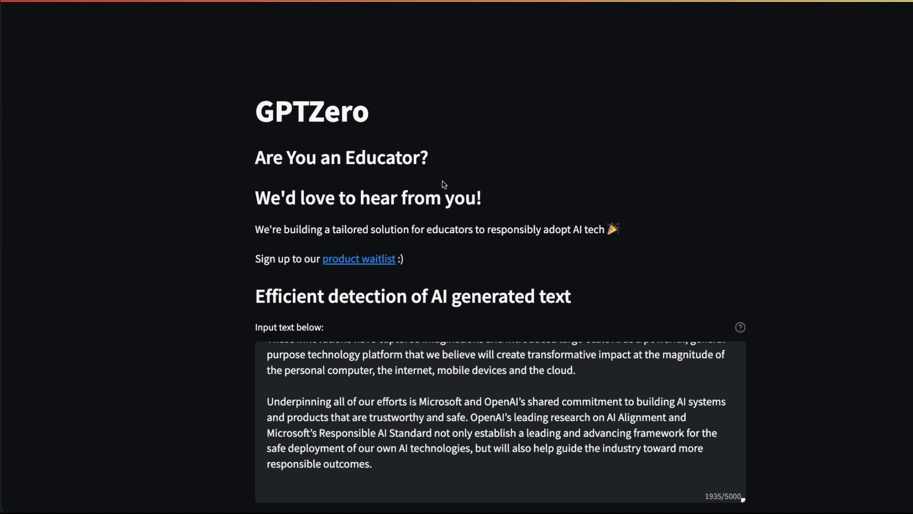
{"action": "mouse_move", "coordinate": [302, 148]}
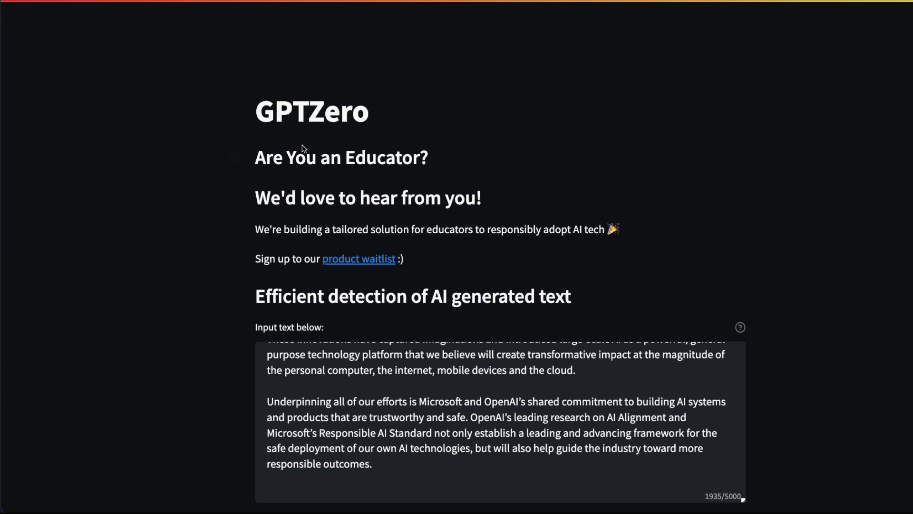